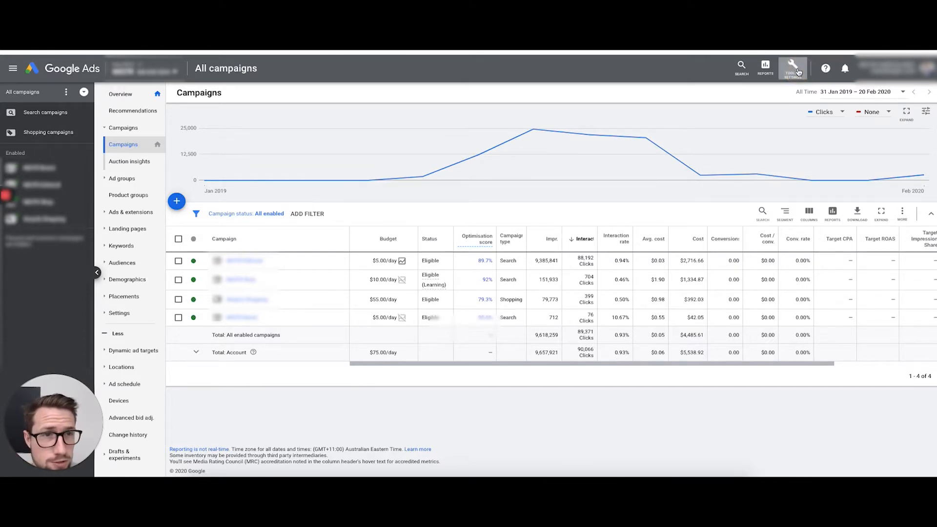
Review the seven Google Shopping App conversion actions, most with inactive tags, under Measurement > Conversions.
{"action": "left_click", "coordinate": [791, 67]}
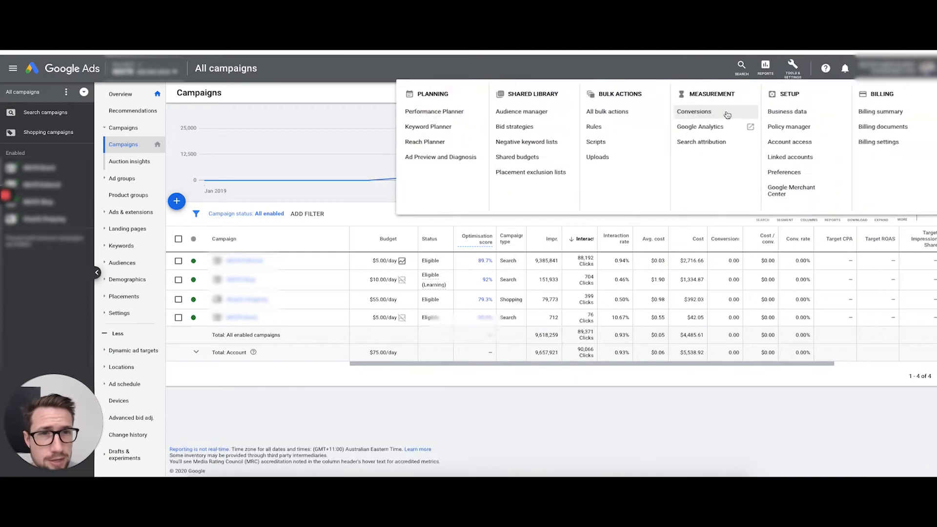
{"action": "left_click", "coordinate": [694, 111]}
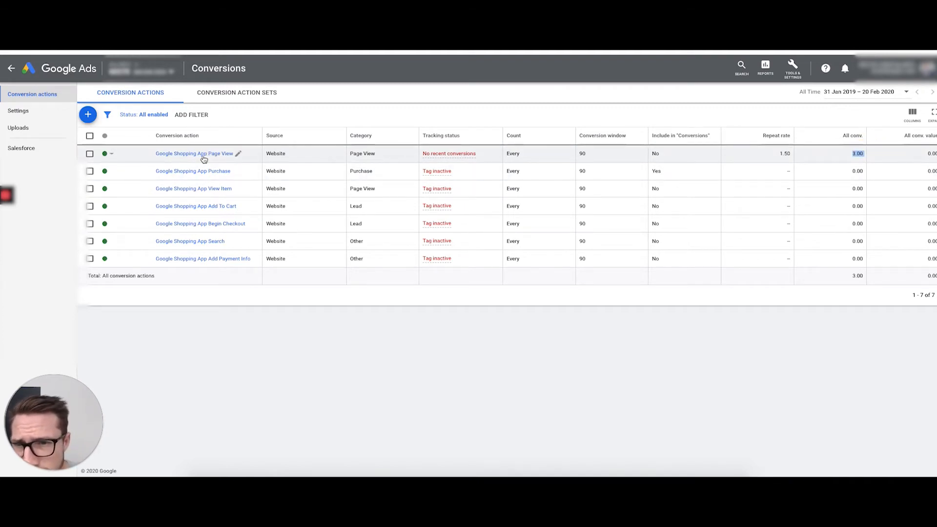
{"action": "mouse_move", "coordinate": [233, 163]}
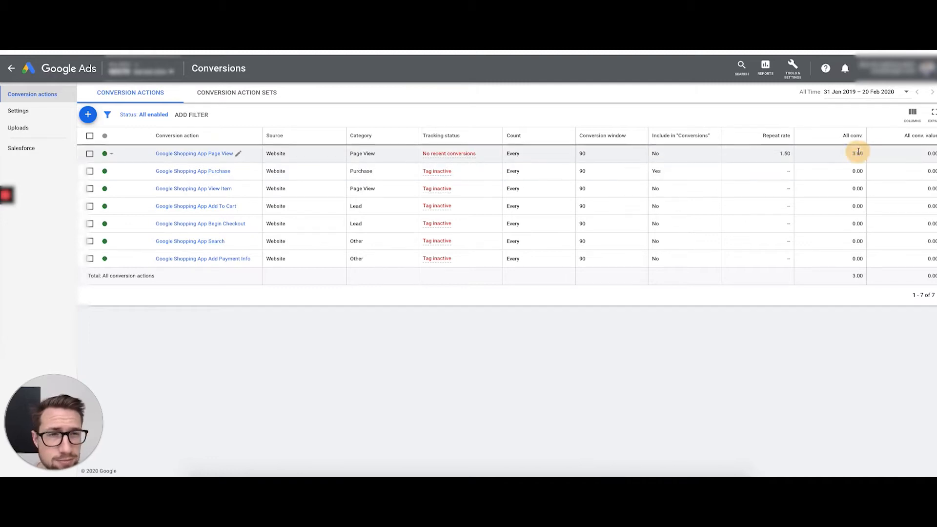
{"action": "double_click", "coordinate": [858, 152]}
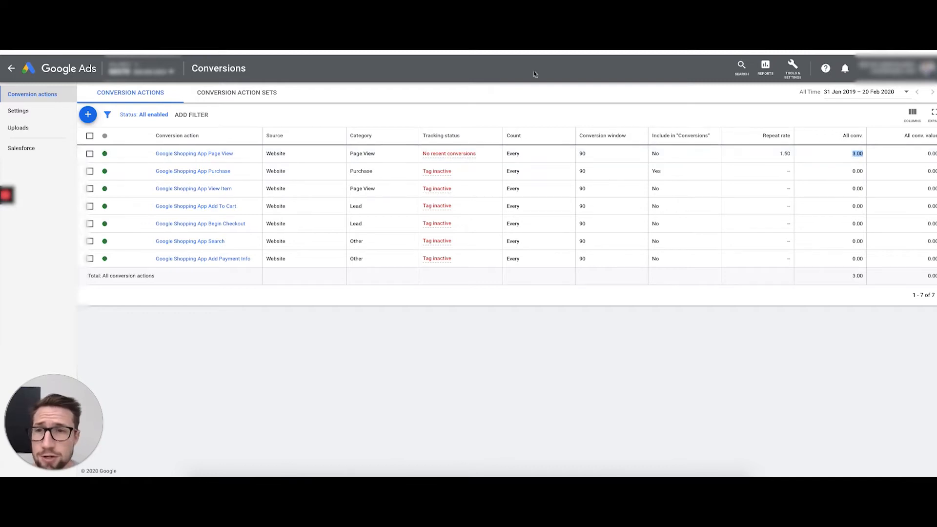
{"action": "mouse_move", "coordinate": [37, 77]}
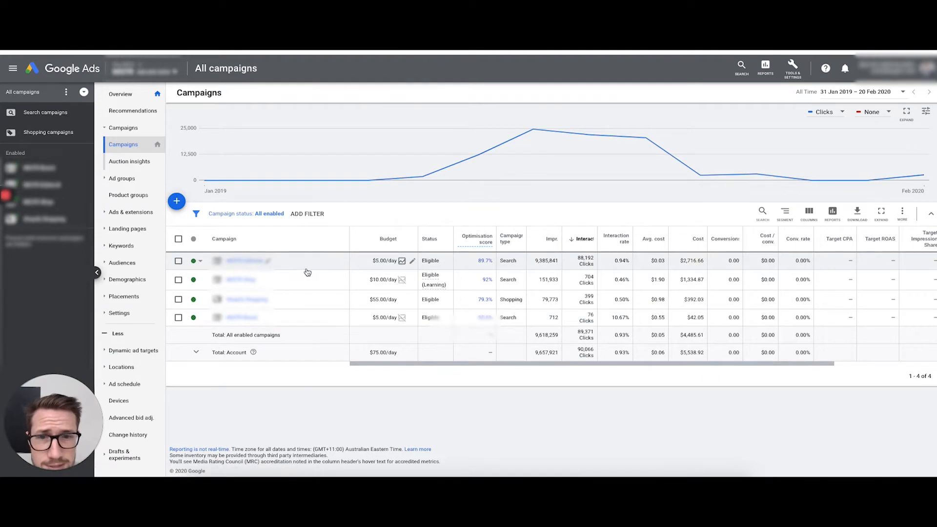
View the first Search campaign's location targeting: Australia with presence-or-interest targeting.
{"action": "left_click", "coordinate": [242, 261]}
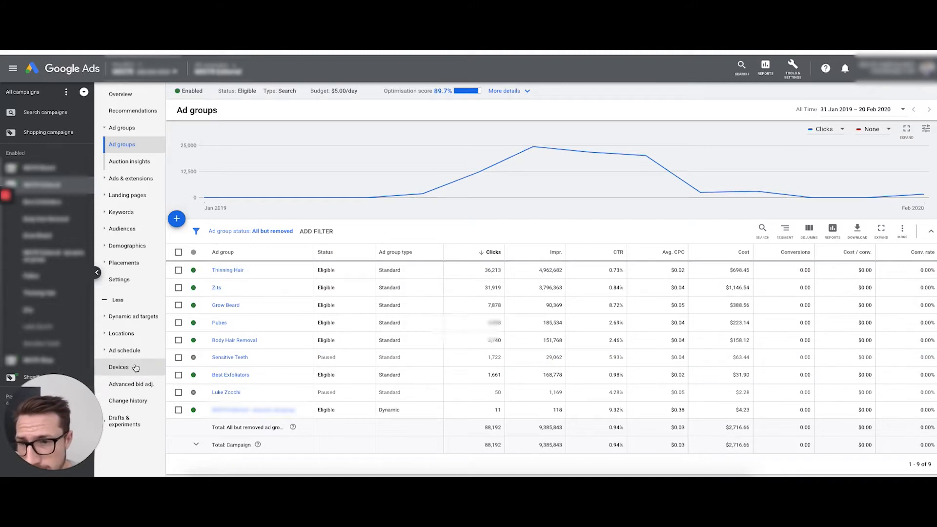
{"action": "left_click", "coordinate": [119, 283]}
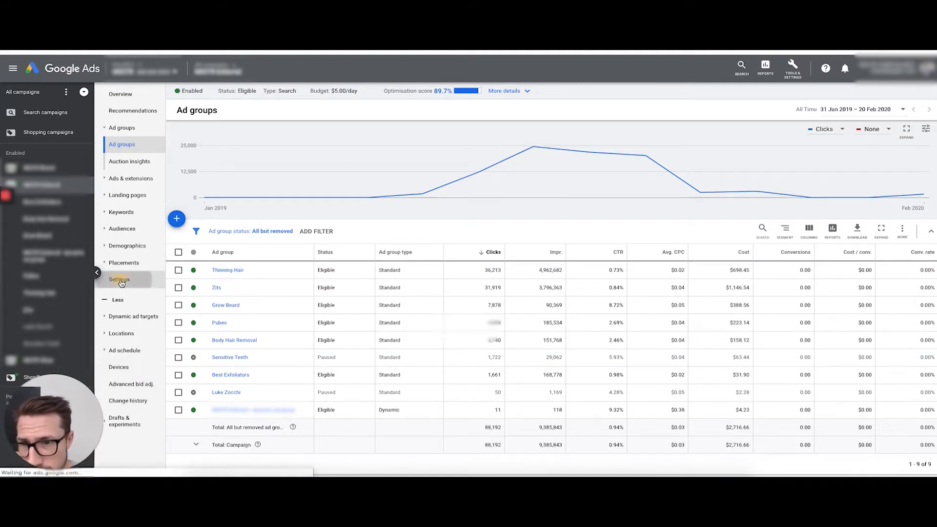
{"action": "left_click", "coordinate": [118, 279]}
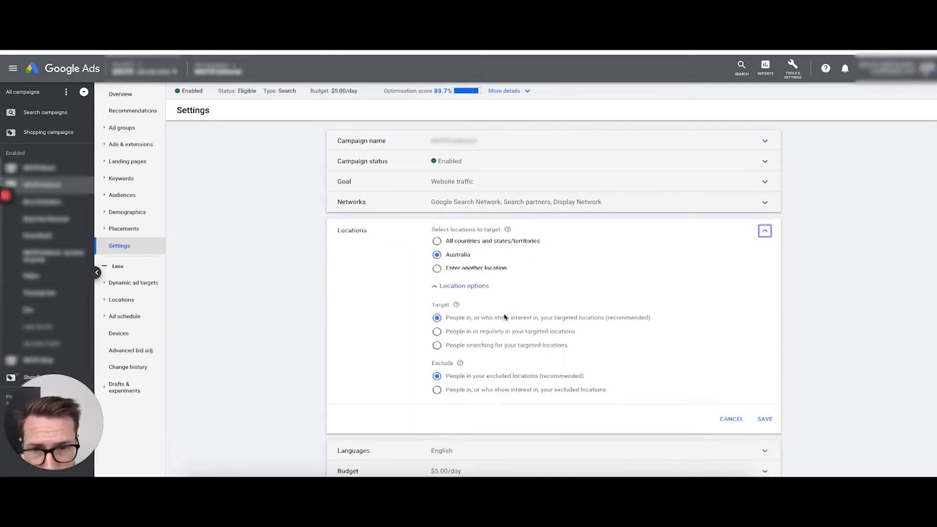
{"action": "scroll", "scroll_direction": "down", "scroll_amount": 3}
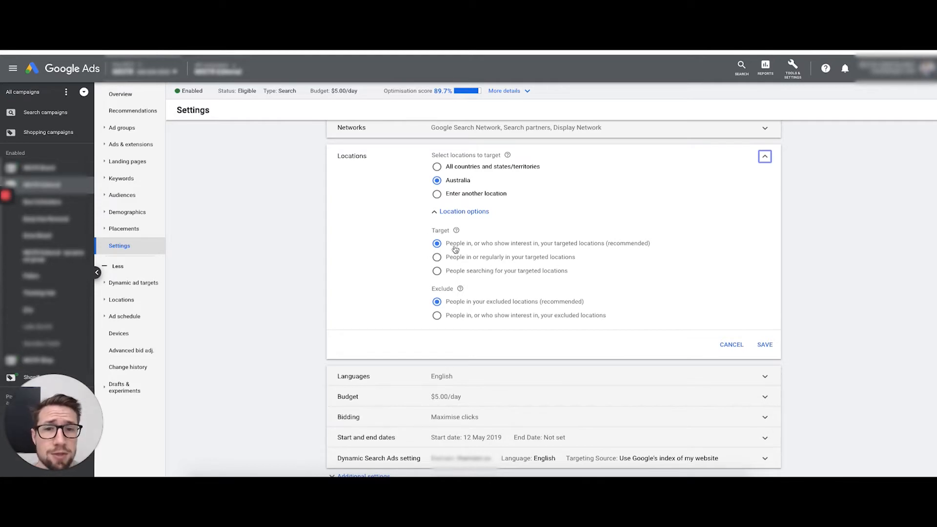
{"action": "mouse_move", "coordinate": [585, 244]}
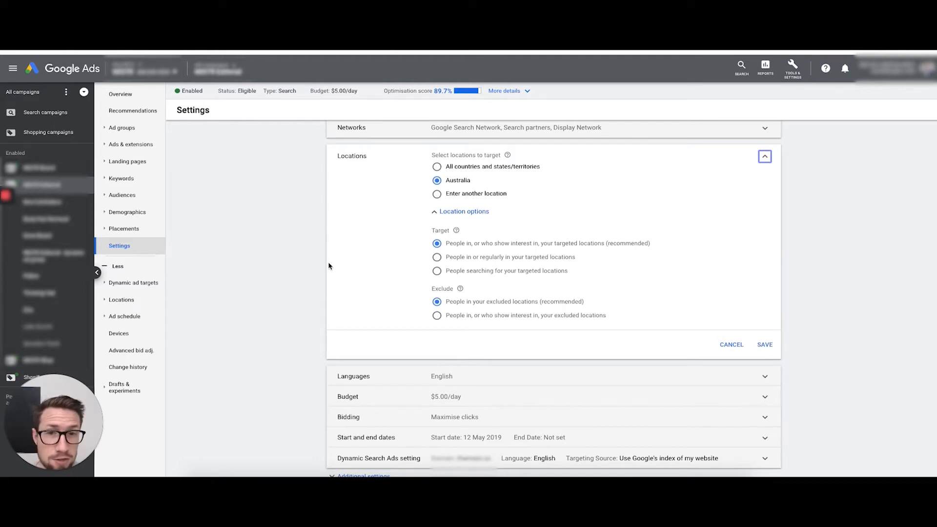
{"action": "mouse_move", "coordinate": [398, 261]}
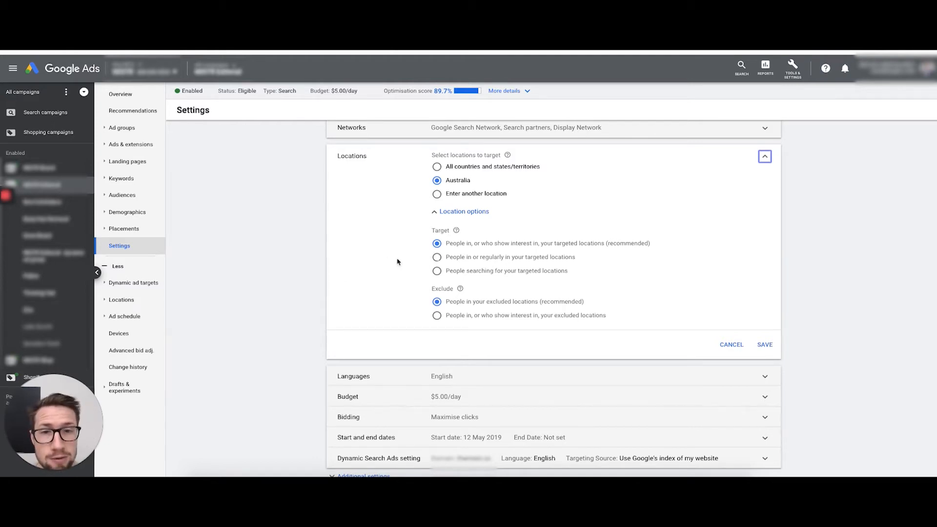
{"action": "mouse_move", "coordinate": [457, 265]}
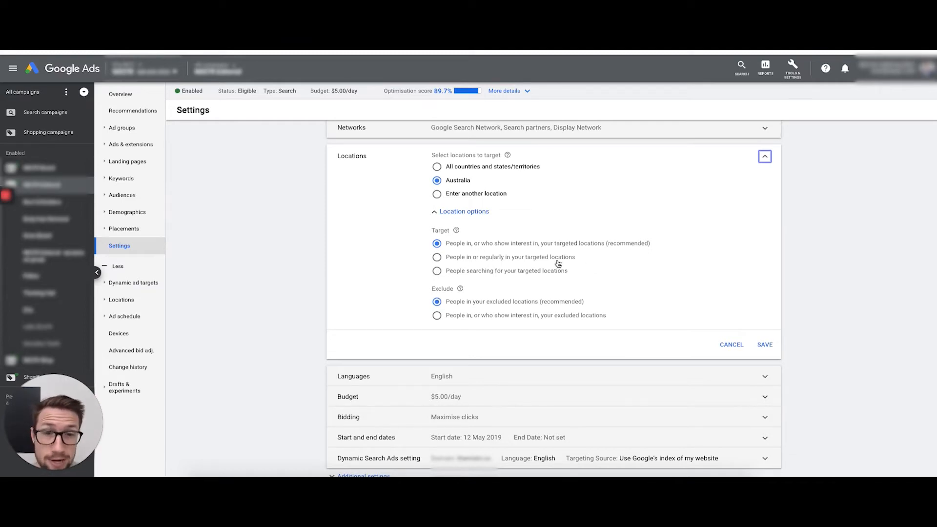
Review the campaign's Maximise clicks bidding, $5/day budget and English targeting, then collapse the summary.
{"action": "scroll", "scroll_direction": "down", "scroll_amount": 3}
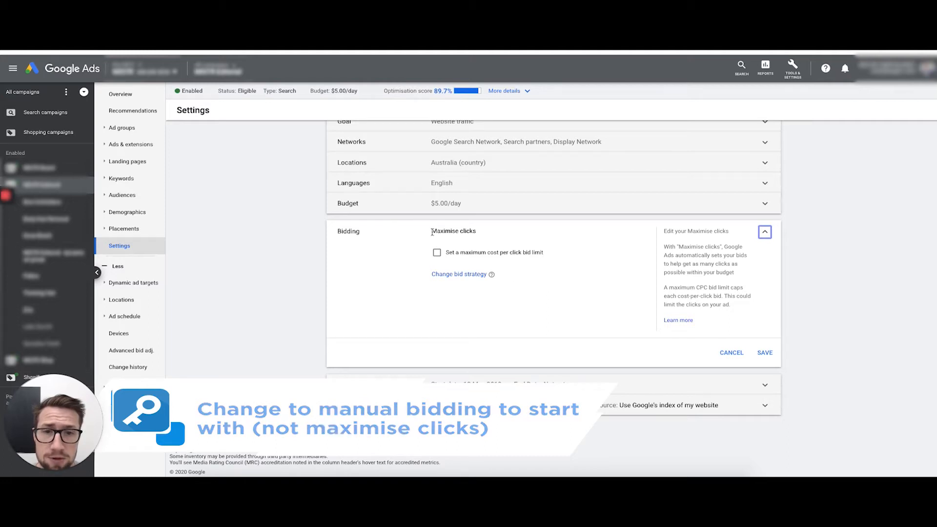
{"action": "double_click", "coordinate": [454, 231]}
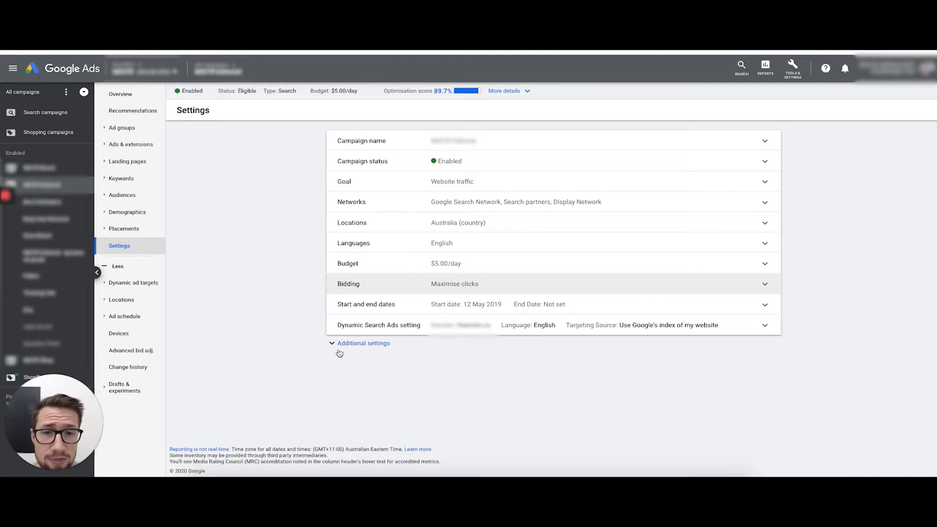
{"action": "mouse_move", "coordinate": [342, 355]}
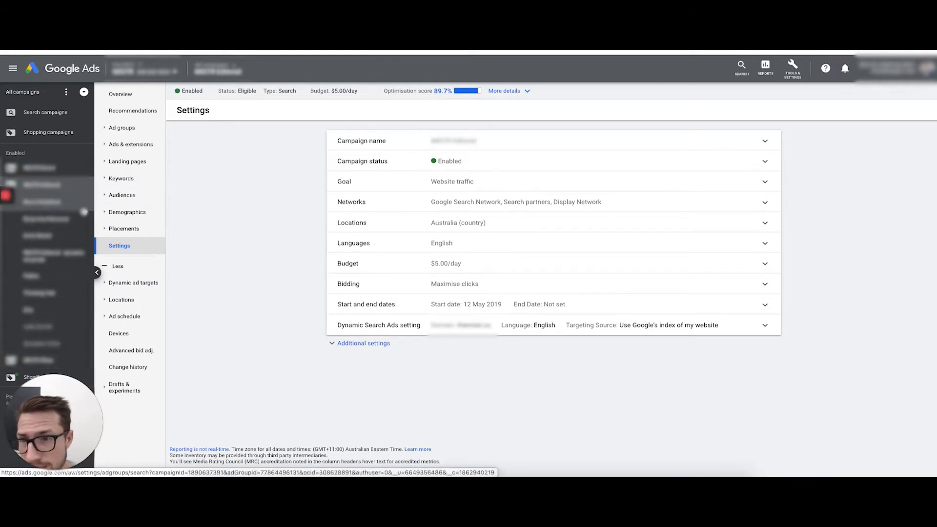
List the campaign's search keywords, led by 'how to grow a thick beard' with 7,631 clicks.
{"action": "left_click", "coordinate": [122, 195]}
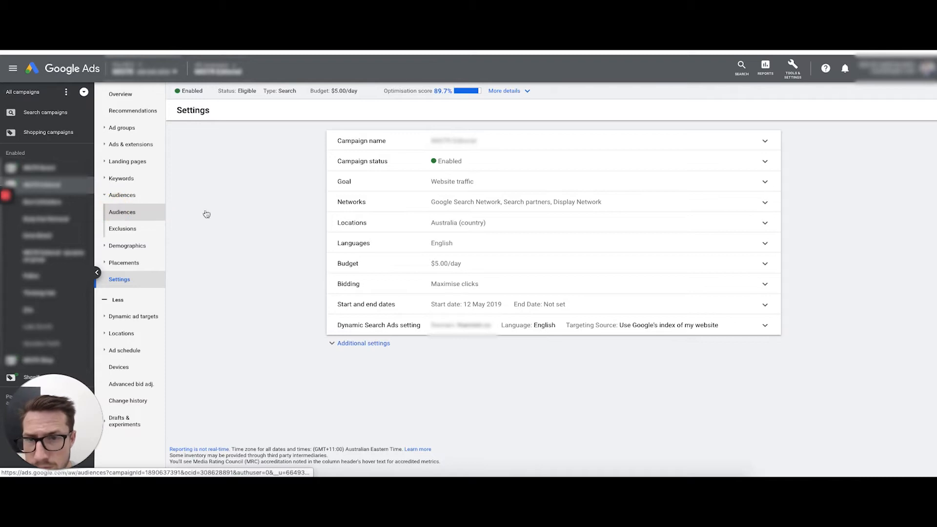
{"action": "left_click", "coordinate": [122, 211]}
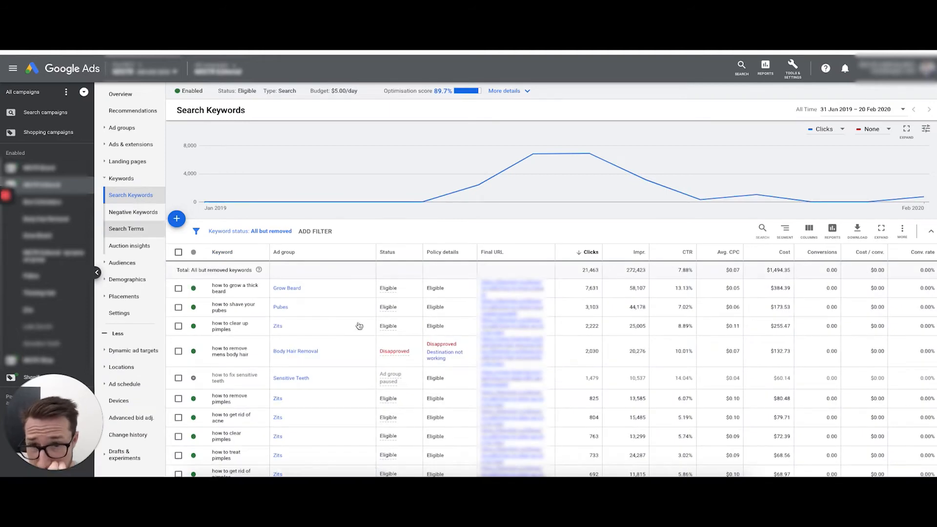
{"action": "scroll", "scroll_direction": "down", "scroll_amount": 3}
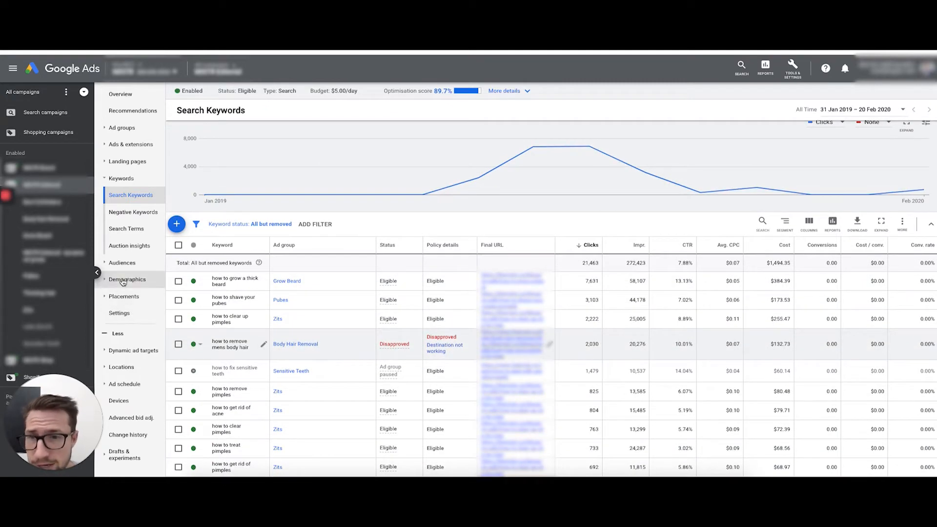
Plot Clicks against Conv. value / cost in the Age demographics report.
{"action": "left_click", "coordinate": [127, 279]}
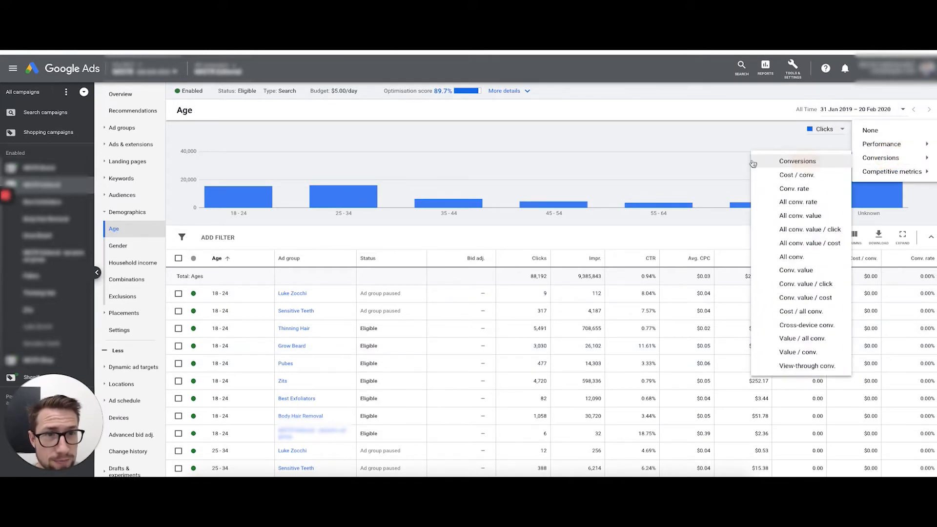
{"action": "left_click", "coordinate": [797, 161]}
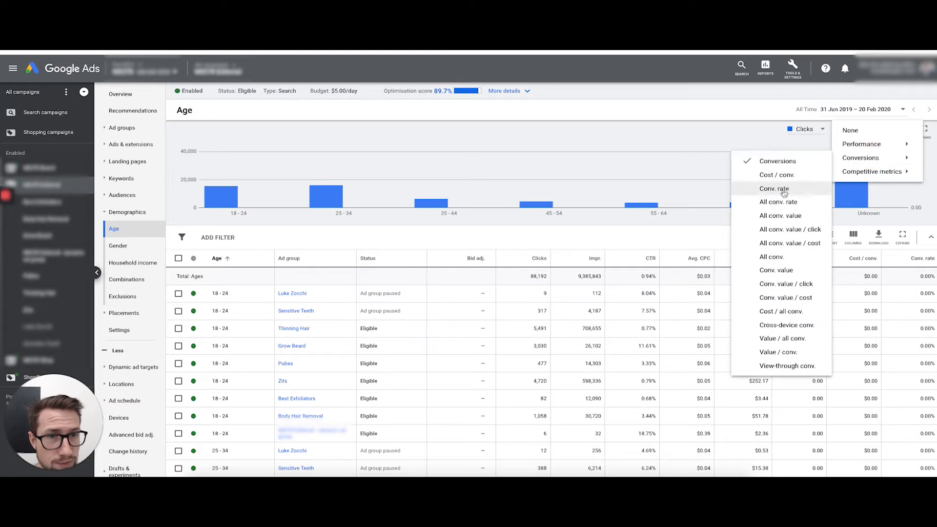
{"action": "mouse_move", "coordinate": [782, 270]}
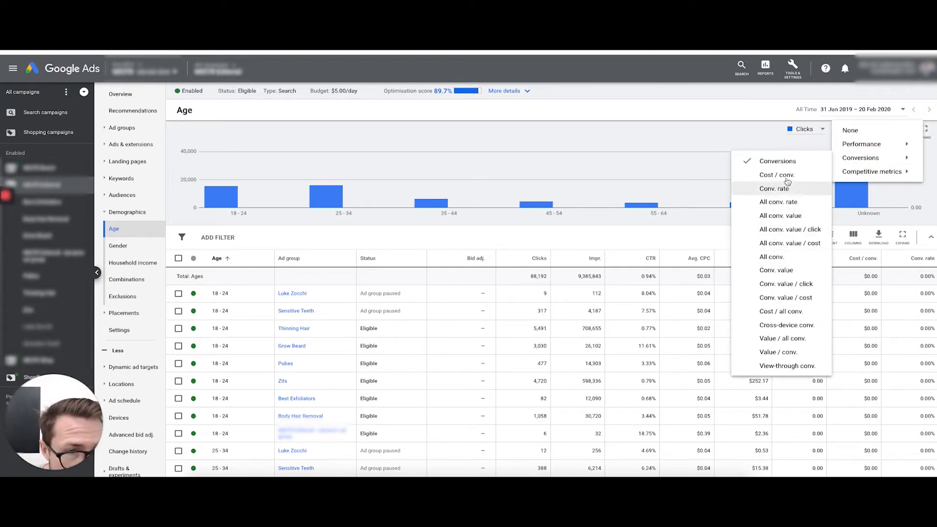
{"action": "mouse_move", "coordinate": [810, 300]}
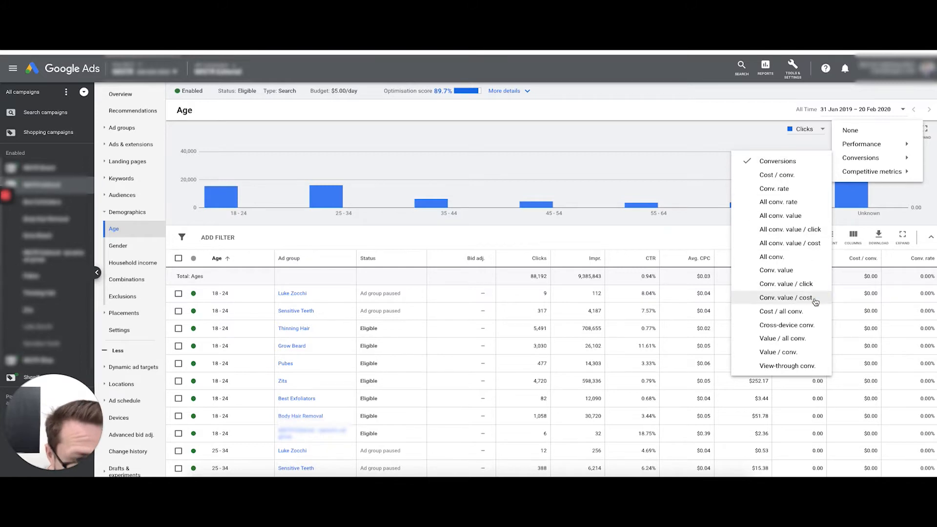
{"action": "left_click", "coordinate": [786, 297]}
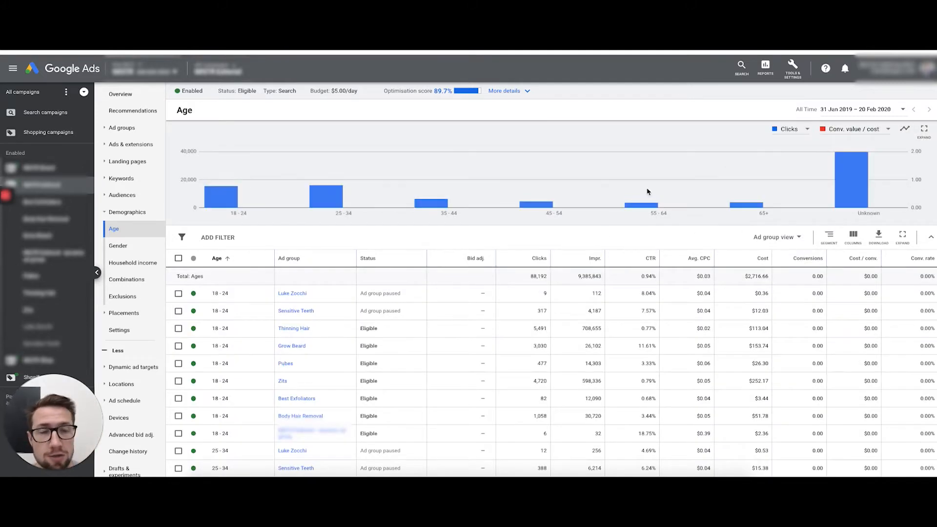
{"action": "mouse_move", "coordinate": [325, 196]}
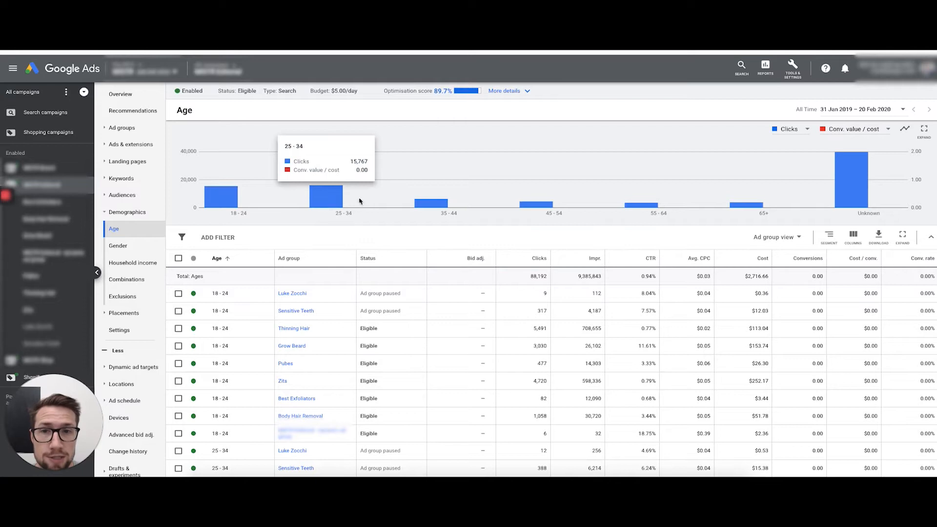
{"action": "mouse_move", "coordinate": [337, 202]}
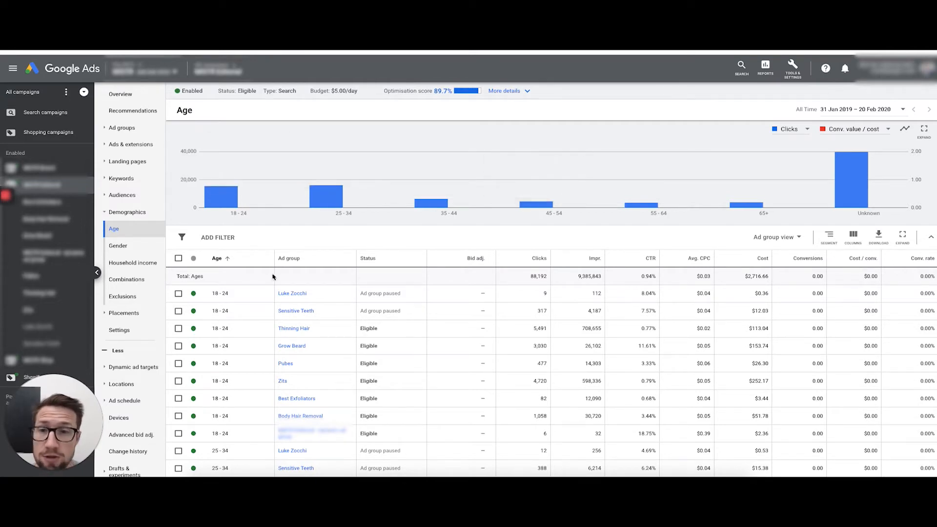
{"action": "mouse_move", "coordinate": [373, 225]}
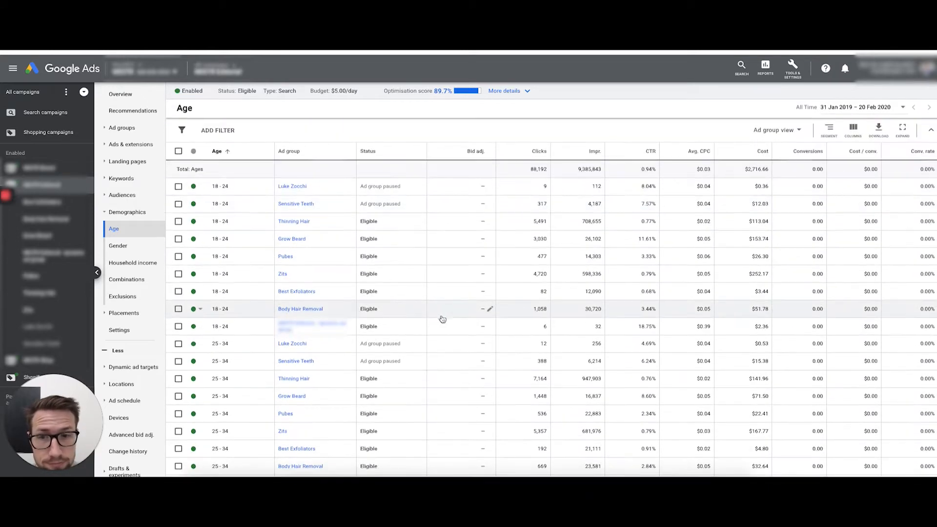
{"action": "scroll", "scroll_direction": "down", "scroll_amount": 3}
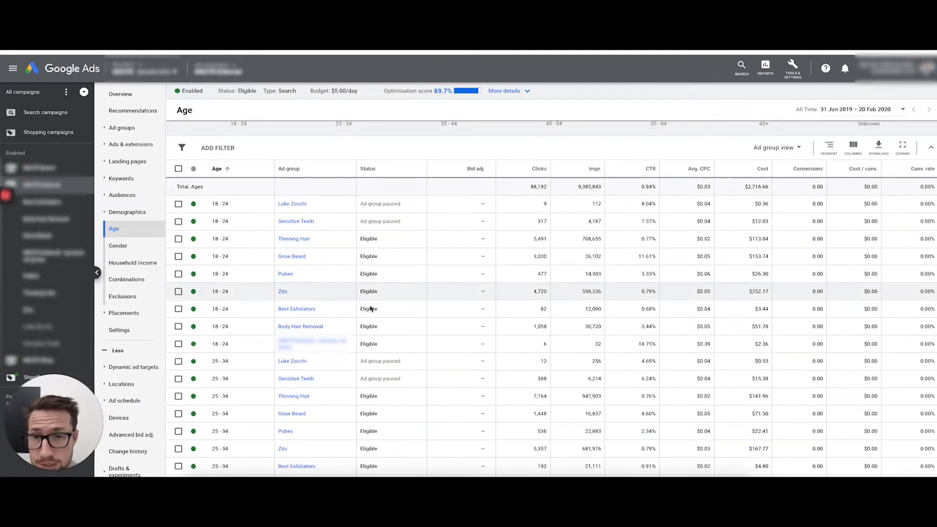
{"action": "mouse_move", "coordinate": [462, 295]}
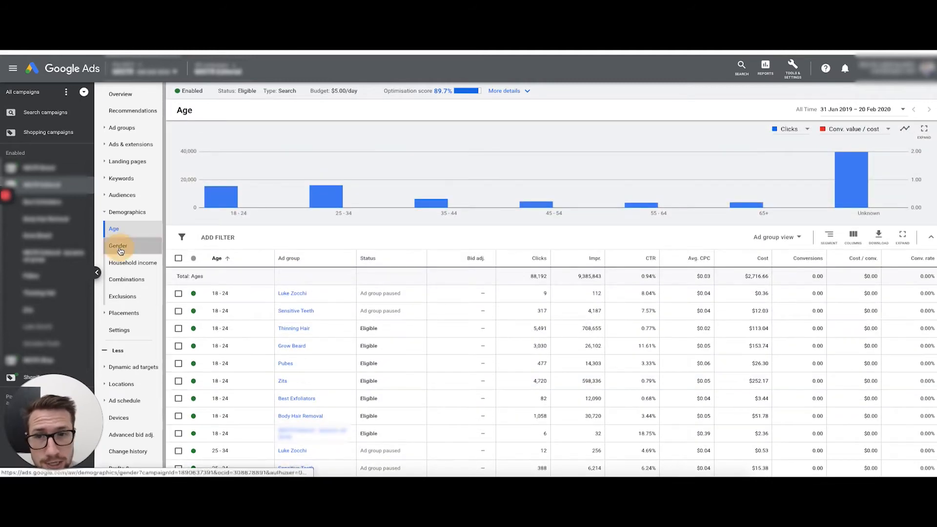
Review clicks per gender in the Gender report, where Female leads among 431 total clicks.
{"action": "left_click", "coordinate": [118, 246]}
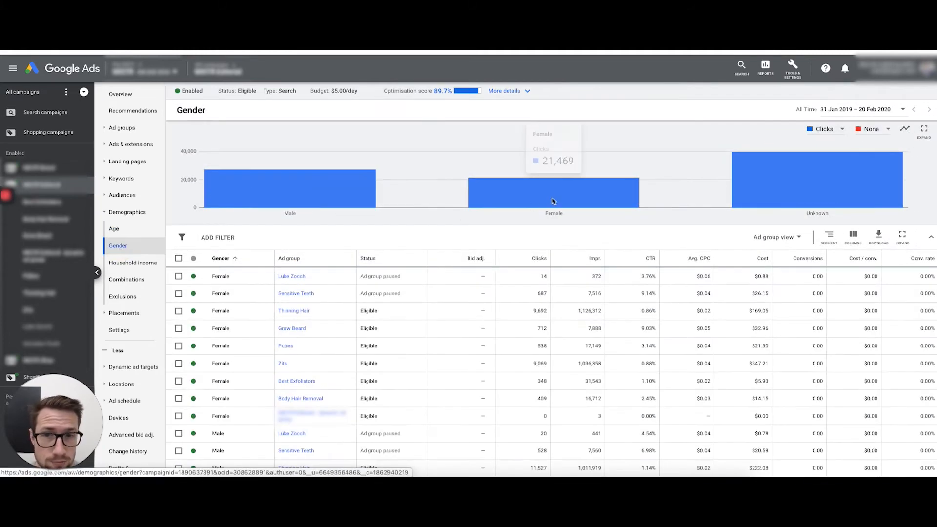
{"action": "left_click", "coordinate": [122, 296]}
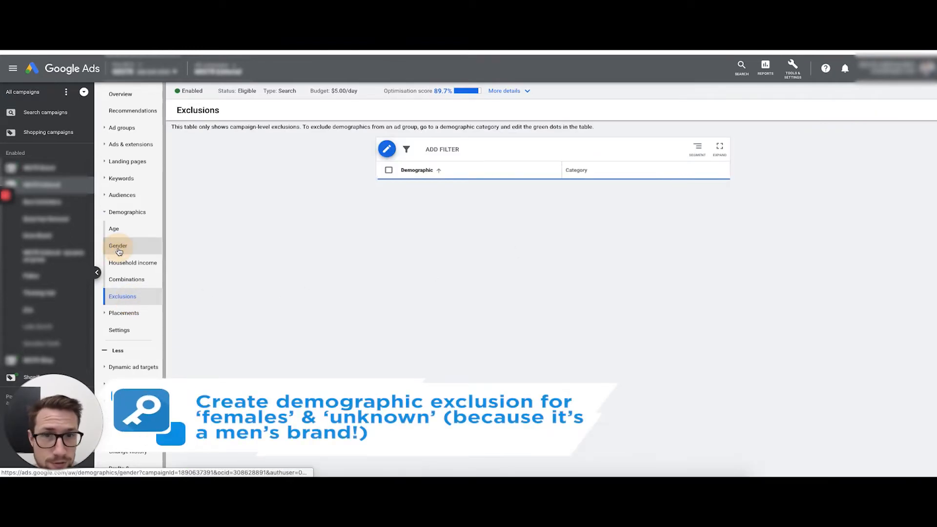
{"action": "left_click", "coordinate": [118, 246]}
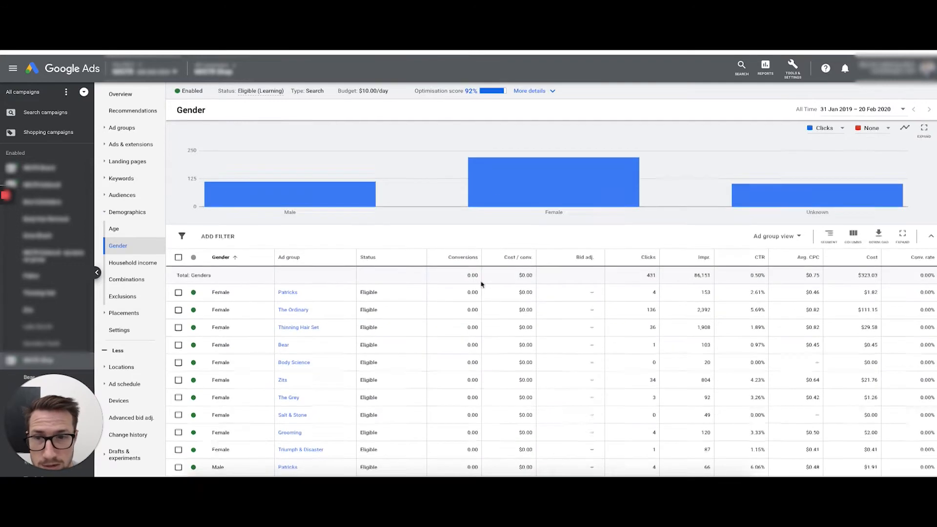
{"action": "scroll", "scroll_direction": "down", "scroll_amount": 3}
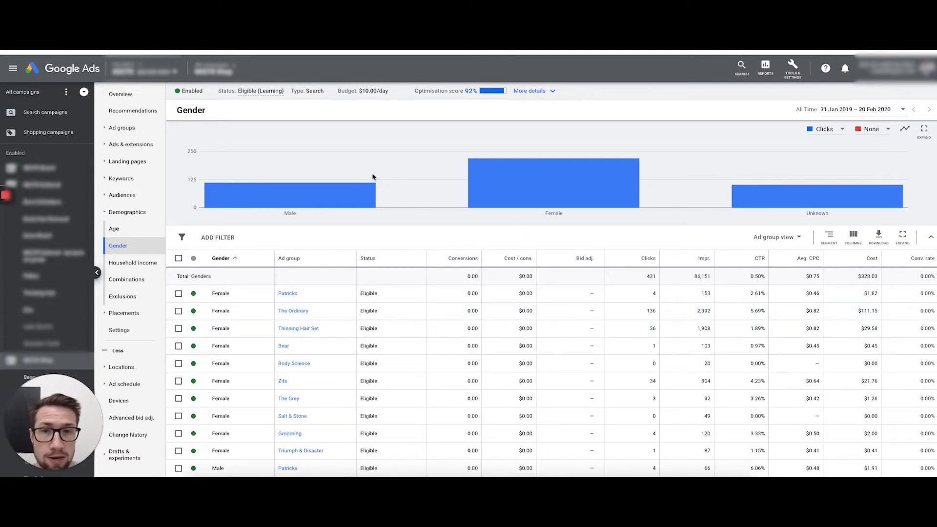
{"action": "mouse_move", "coordinate": [577, 173]}
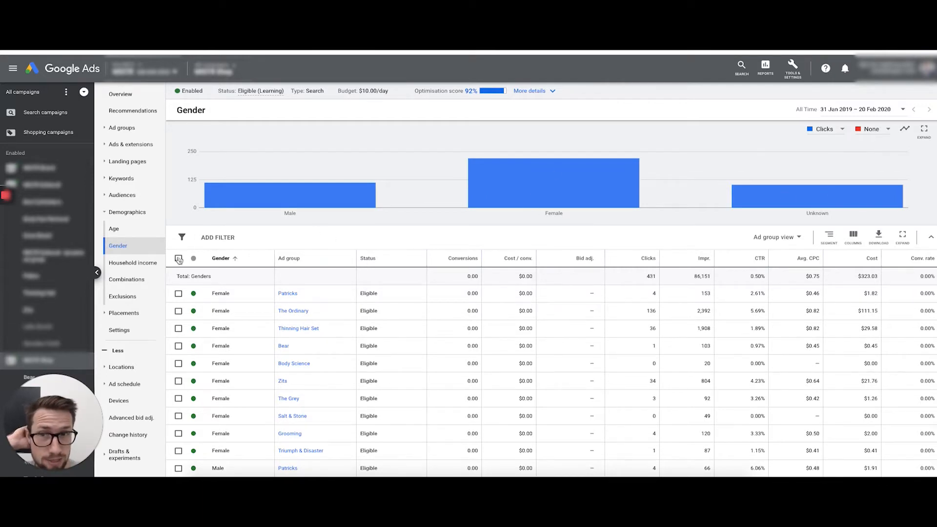
Check clicks by household income bracket, where Unknown draws the most clicks.
{"action": "left_click", "coordinate": [133, 263]}
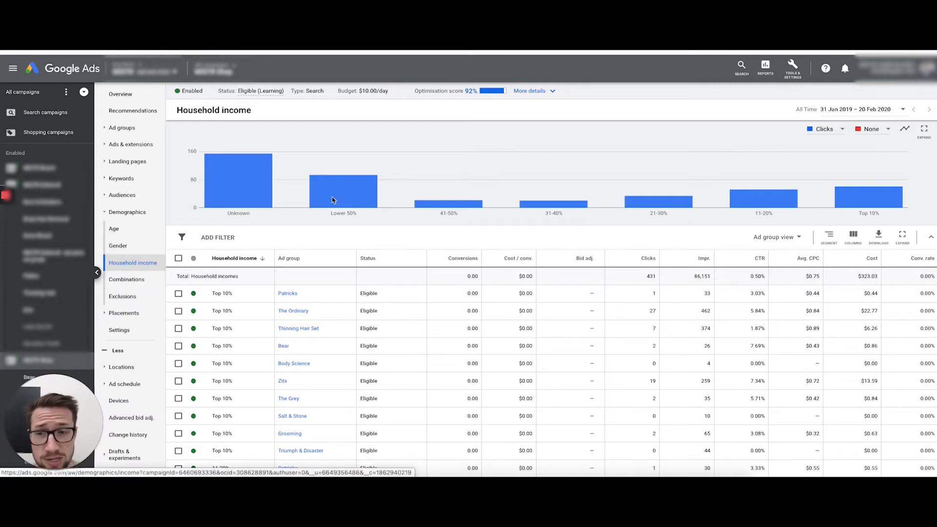
{"action": "mouse_move", "coordinate": [333, 200]}
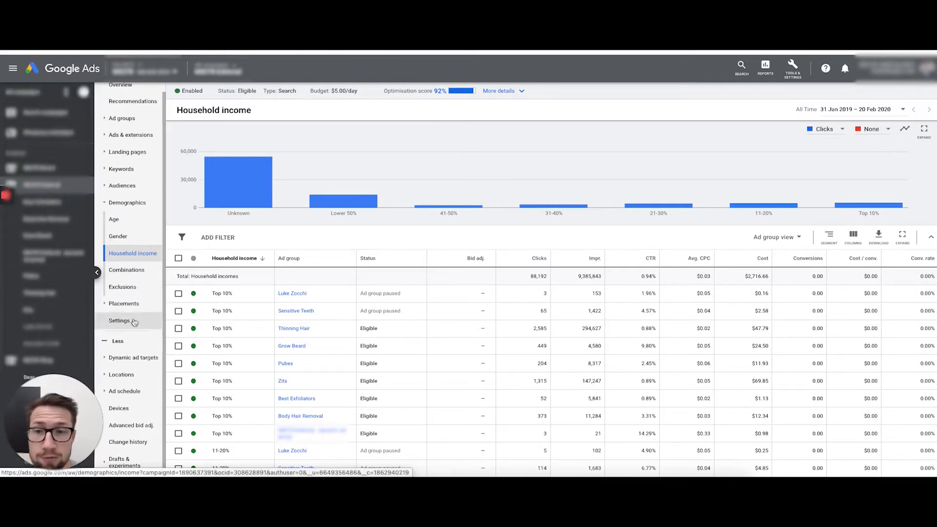
{"action": "mouse_move", "coordinate": [121, 245]}
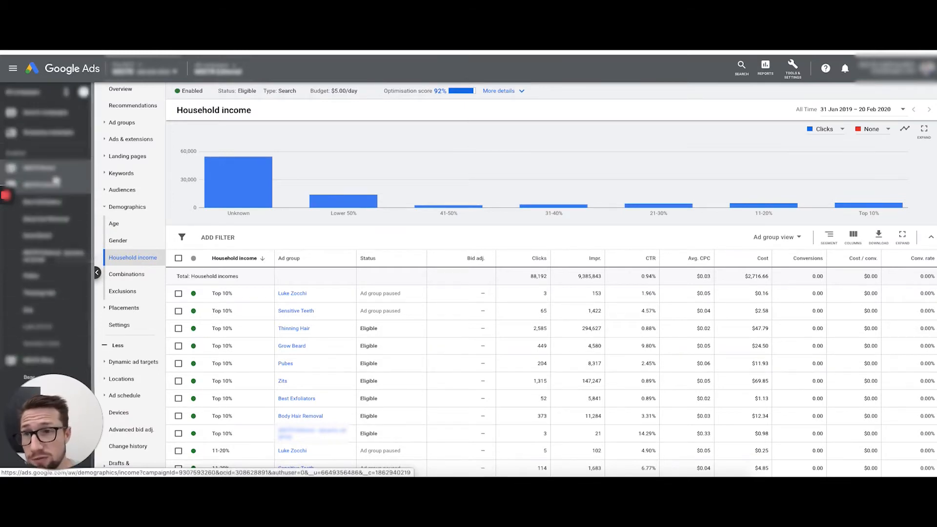
Open Shopify Shopping's settings: $55/day budget, Maximise conversion value bidding, Australia as country of sale.
{"action": "left_click", "coordinate": [46, 133]}
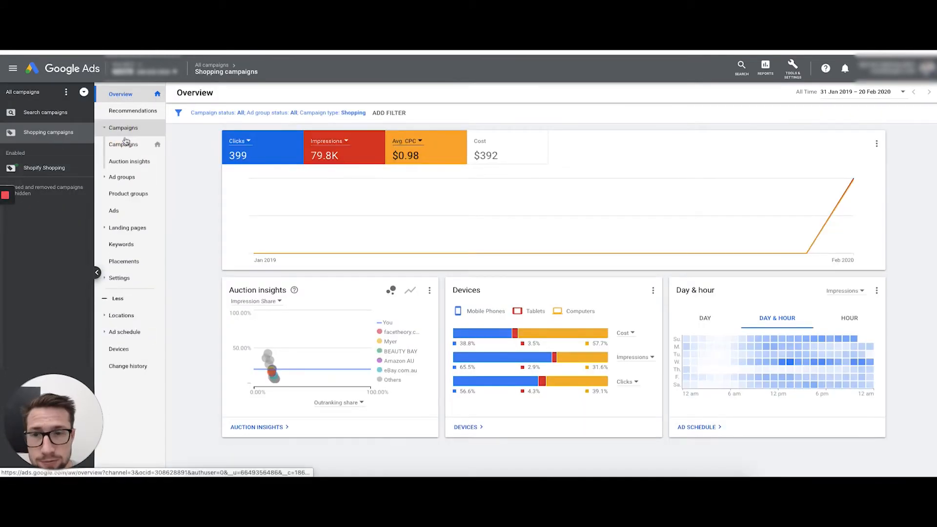
{"action": "left_click", "coordinate": [123, 144]}
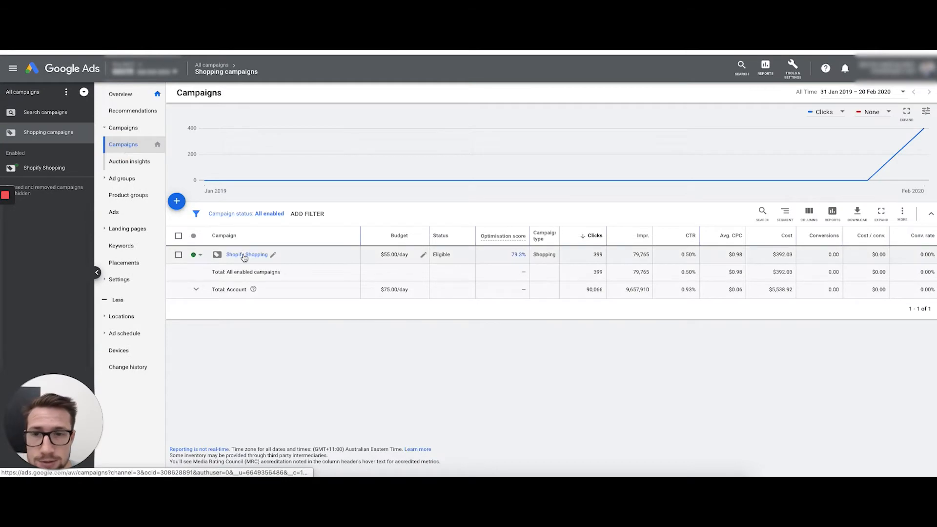
{"action": "left_click", "coordinate": [246, 255]}
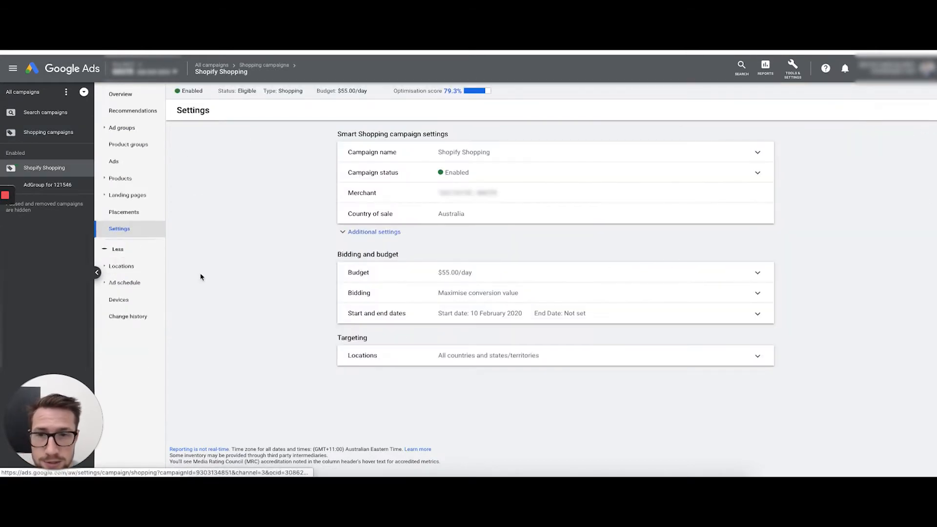
Inspect Shopify Shopping's bid strategy: Maximise conversion value with target ROAS unchecked.
{"action": "left_click", "coordinate": [374, 232]}
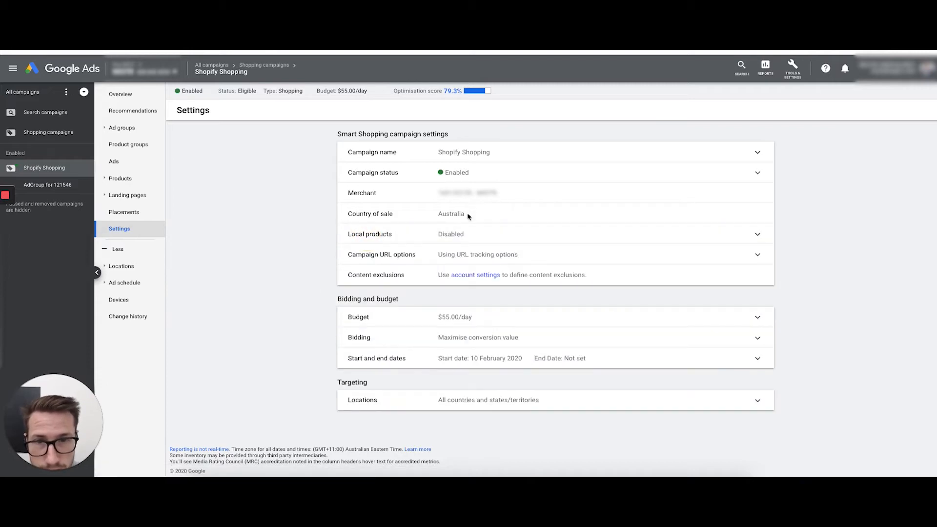
{"action": "mouse_move", "coordinate": [484, 331]}
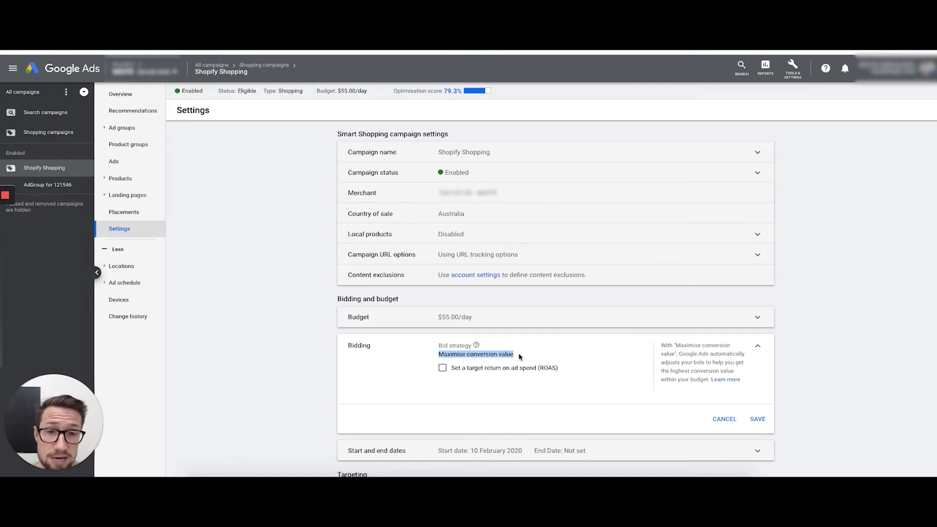
{"action": "scroll", "scroll_direction": "down", "scroll_amount": 3}
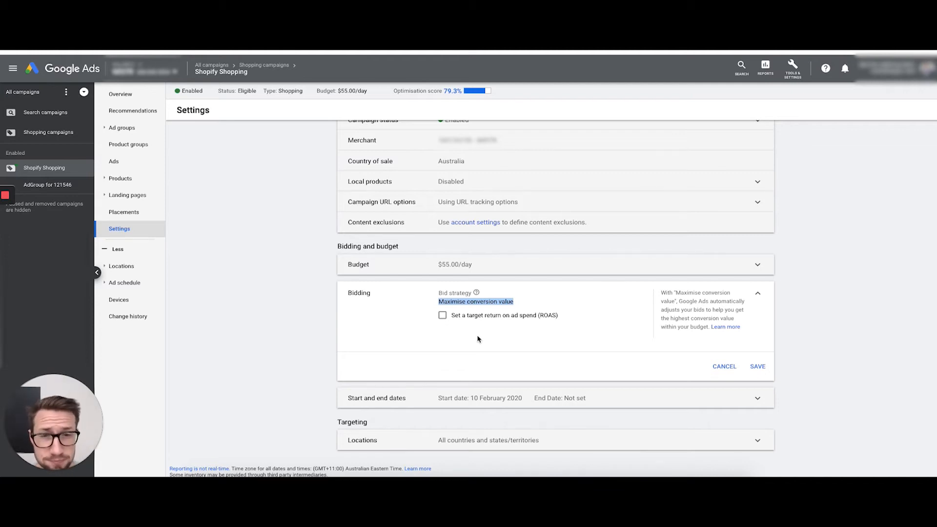
{"action": "scroll", "scroll_direction": "down", "scroll_amount": 3}
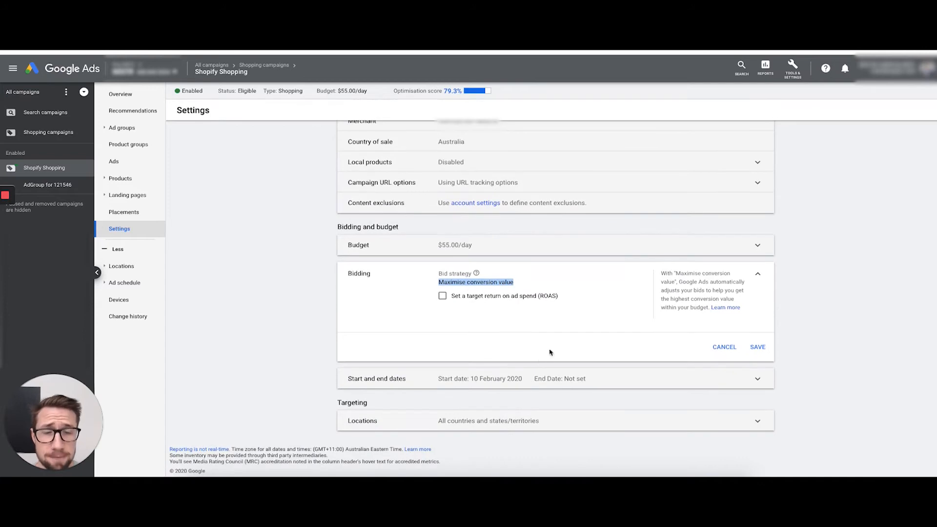
{"action": "mouse_move", "coordinate": [417, 340]}
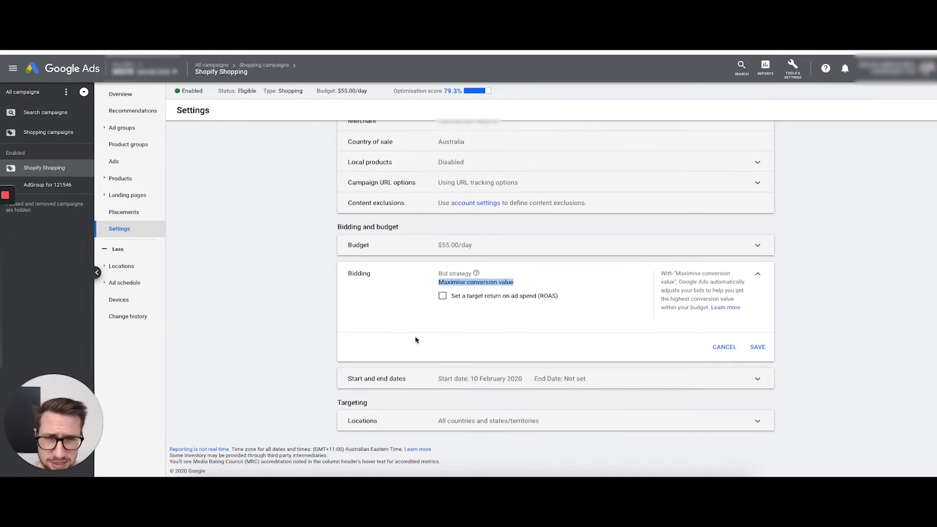
{"action": "mouse_move", "coordinate": [458, 261]}
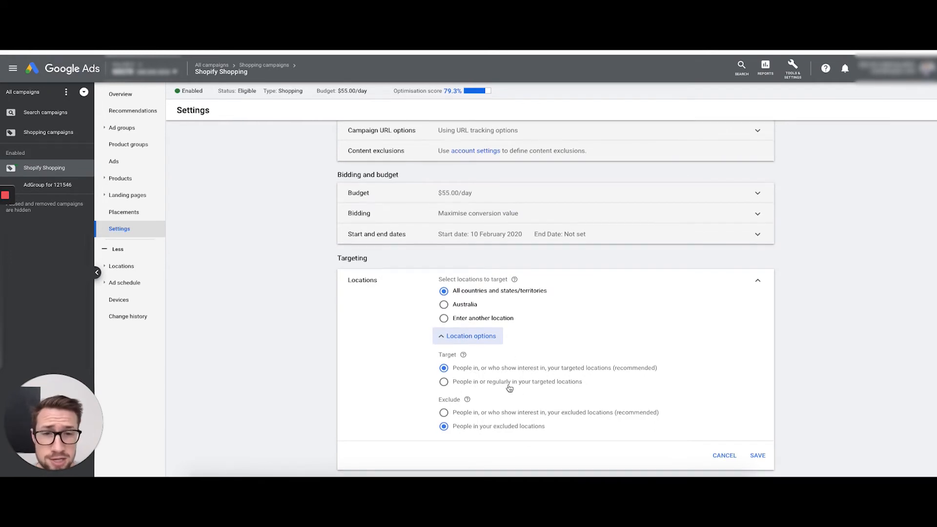
{"action": "mouse_move", "coordinate": [464, 318]}
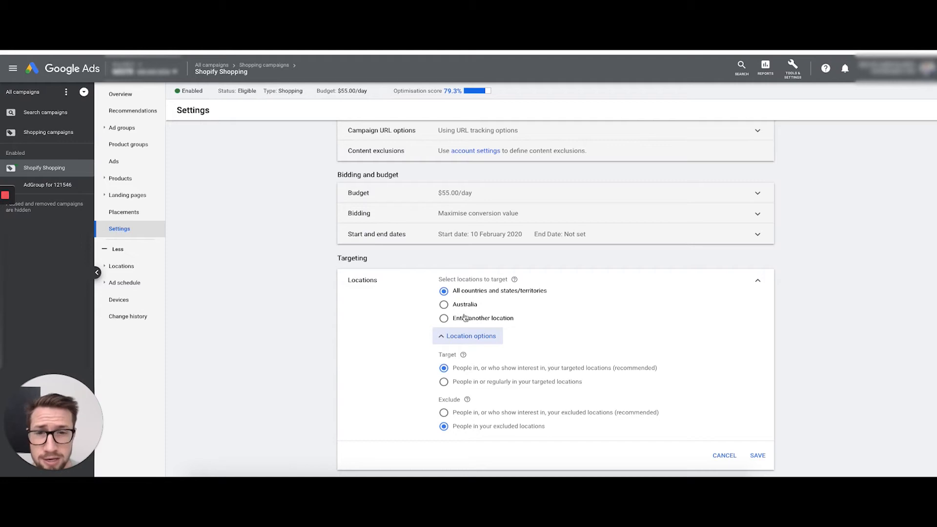
Review location targeting of all countries and territories, then cancel without changes.
{"action": "scroll", "scroll_direction": "down", "scroll_amount": 3}
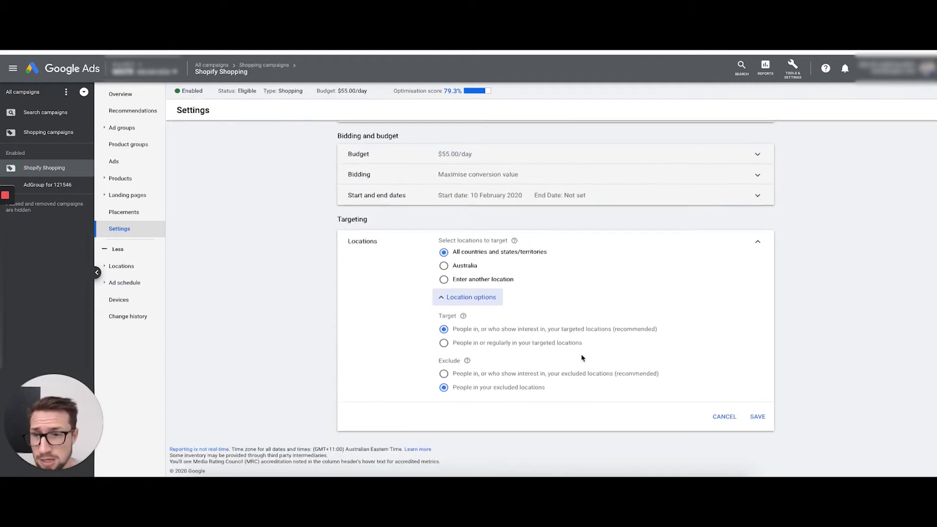
{"action": "mouse_move", "coordinate": [530, 435]}
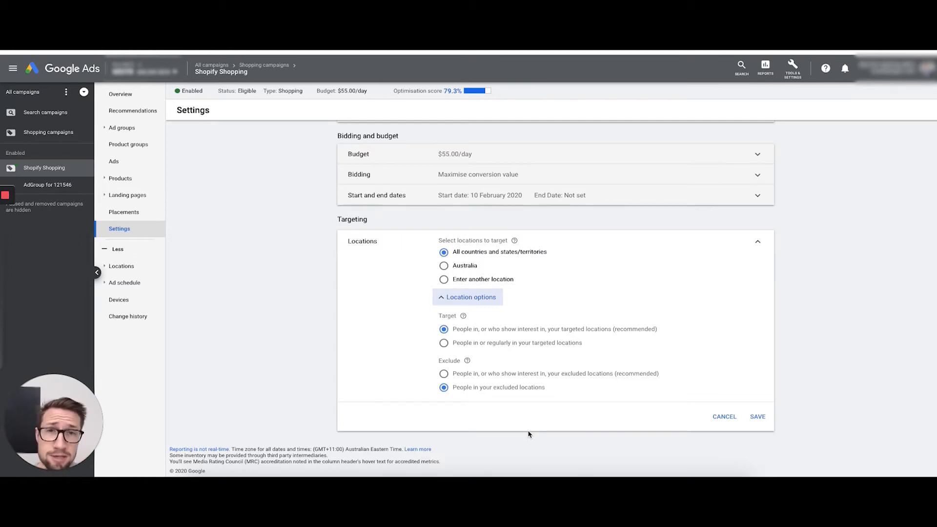
{"action": "mouse_move", "coordinate": [541, 435]}
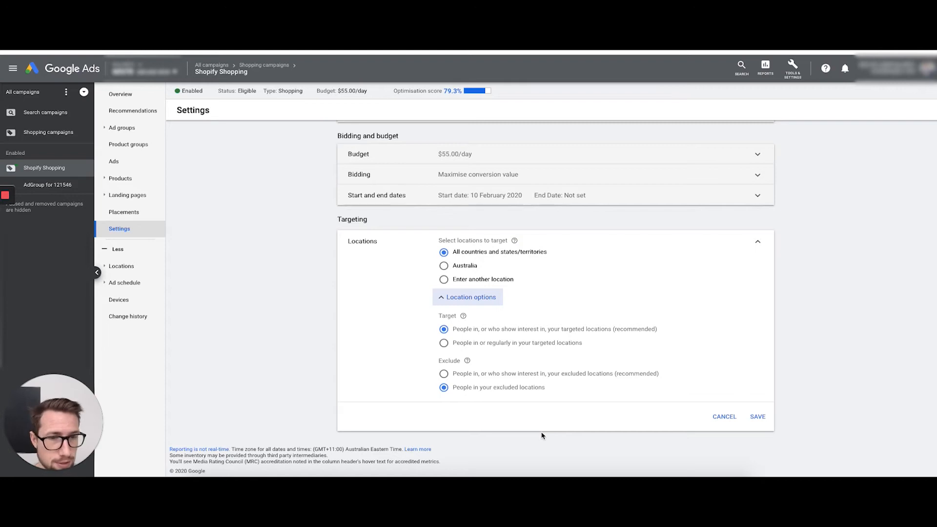
{"action": "mouse_move", "coordinate": [716, 425]}
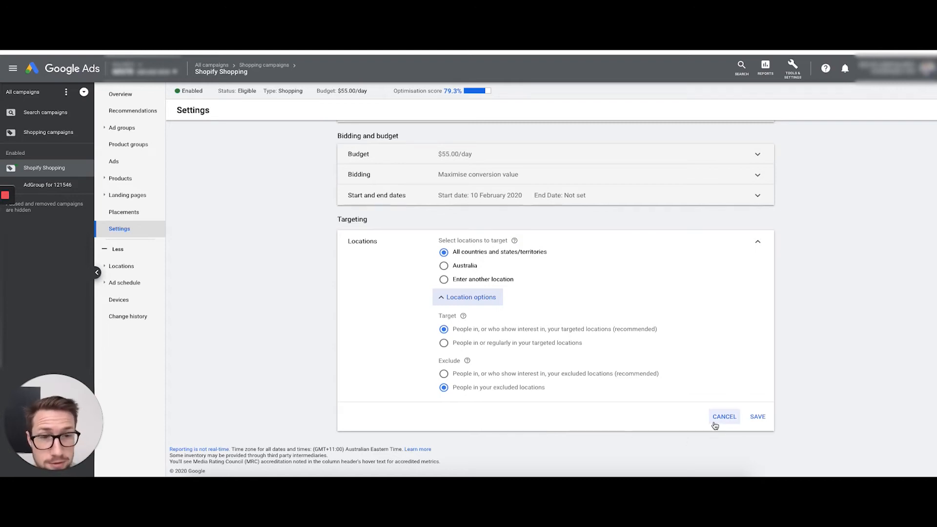
{"action": "left_click", "coordinate": [725, 417]}
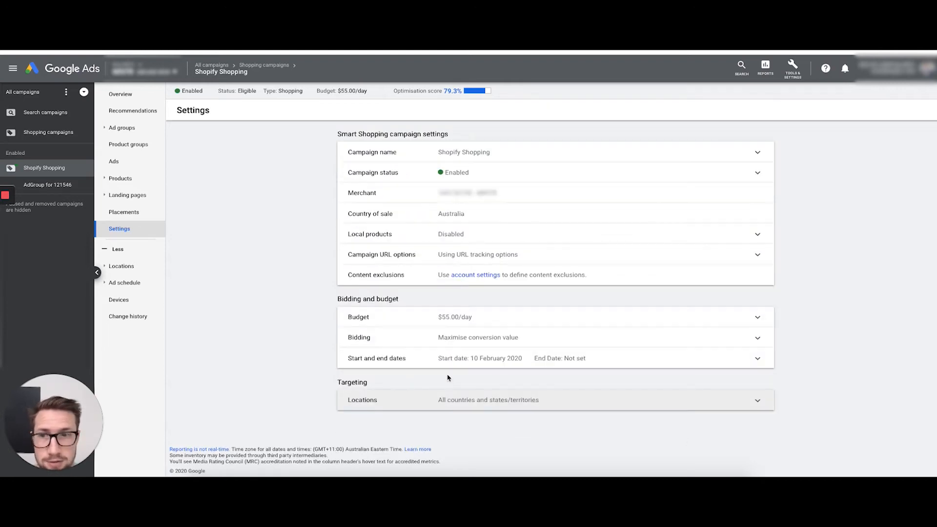
{"action": "mouse_move", "coordinate": [285, 313]}
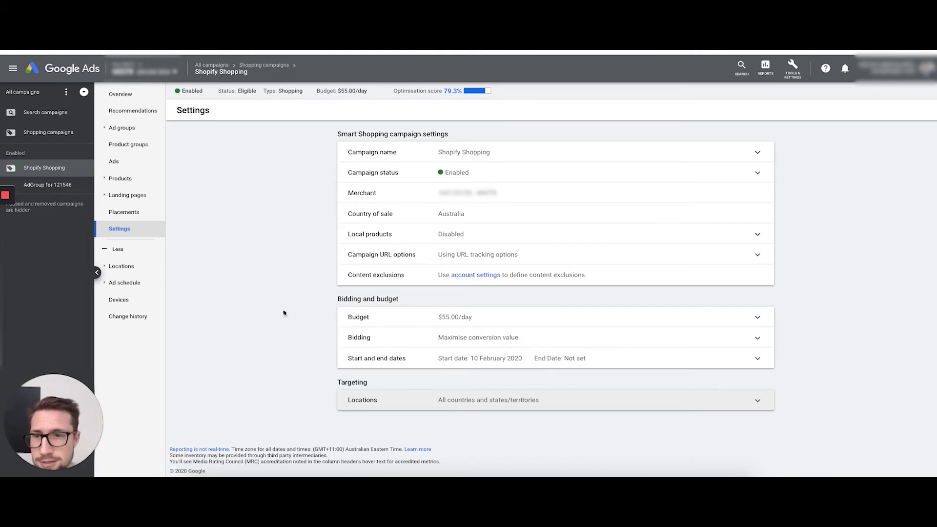
{"action": "mouse_move", "coordinate": [129, 154]}
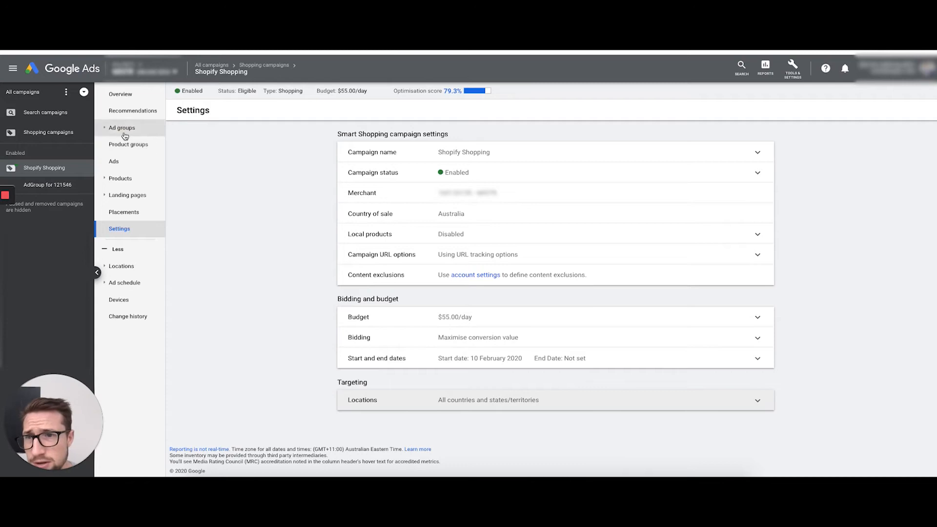
Show the second account's Shopping - Generic New - AU ad groups, dismissing the campaign name edit.
{"action": "left_click", "coordinate": [121, 127]}
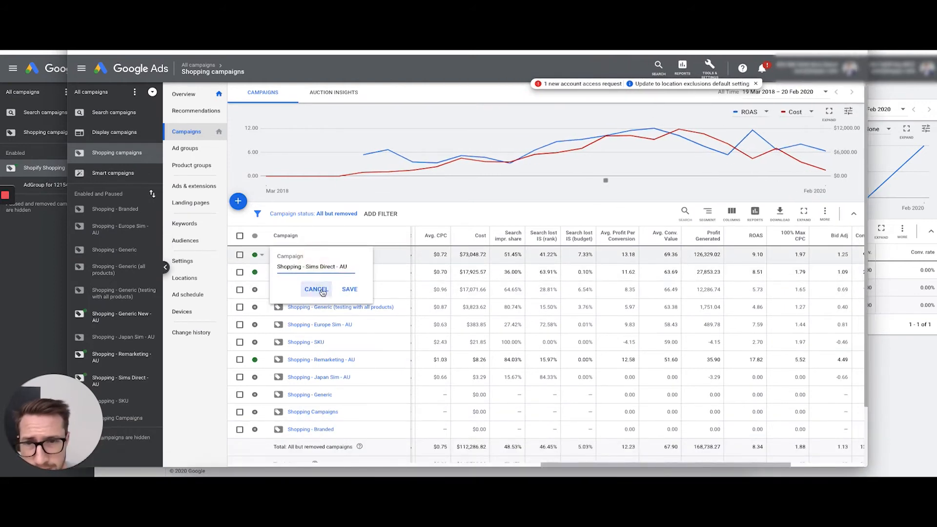
{"action": "left_click", "coordinate": [120, 316]}
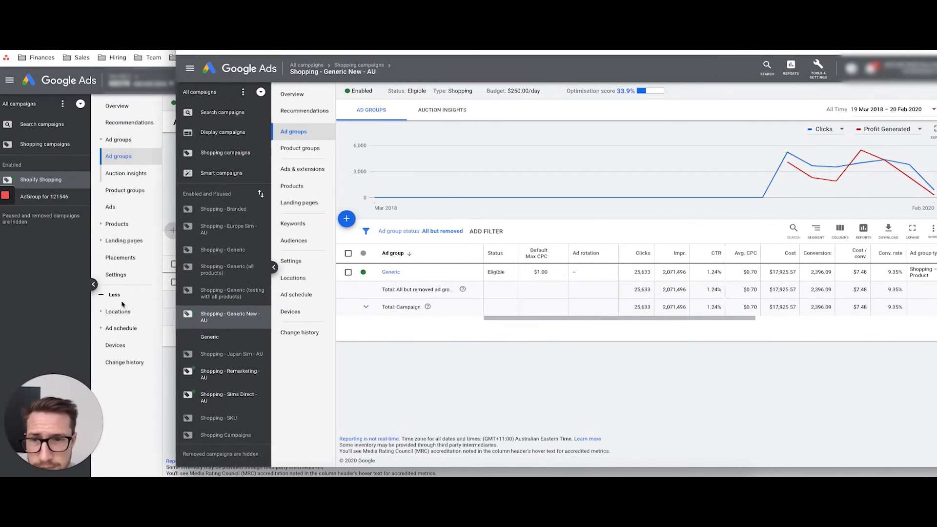
{"action": "mouse_move", "coordinate": [131, 303]}
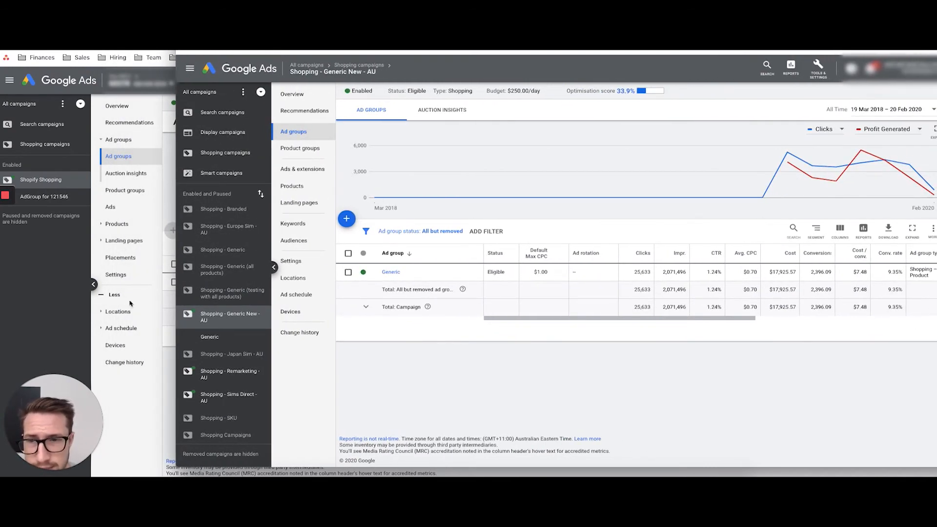
{"action": "mouse_move", "coordinate": [111, 266]}
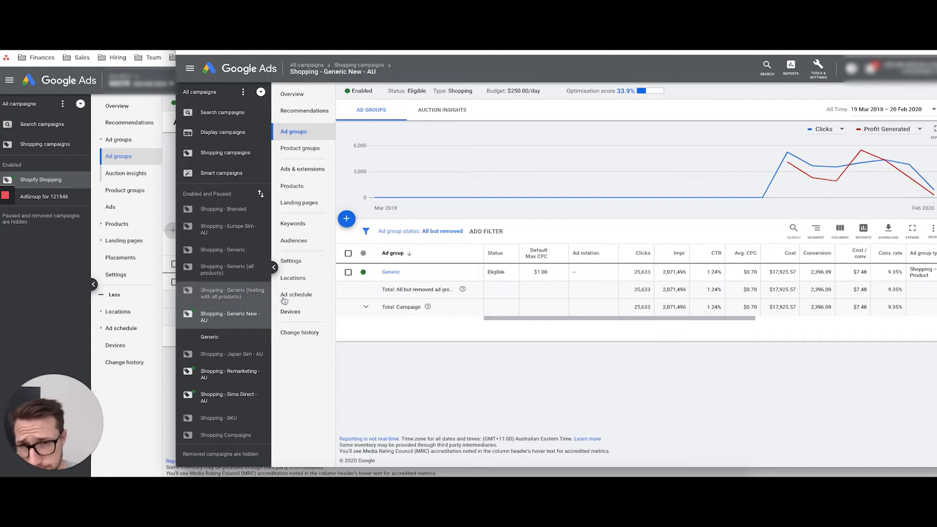
Check the Shopify Shopping campaign's negative keywords and search terms.
{"action": "left_click", "coordinate": [293, 224]}
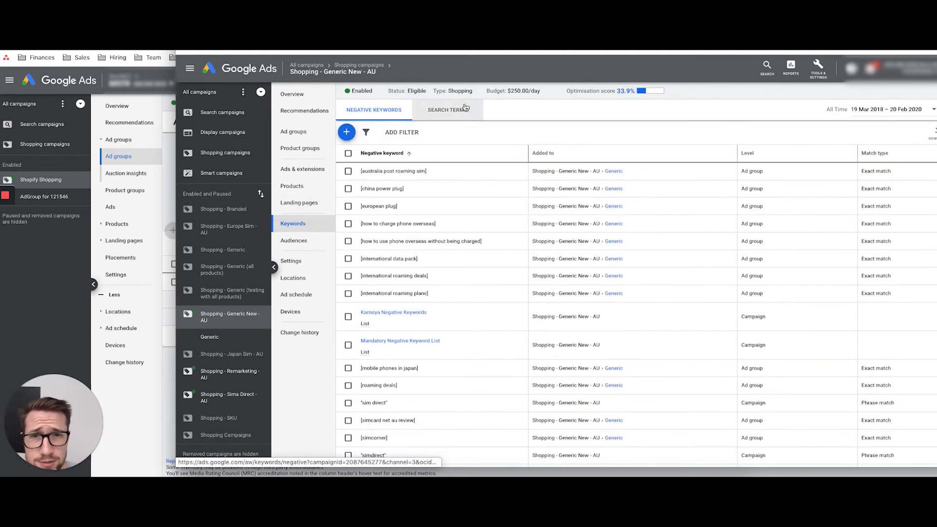
{"action": "left_click", "coordinate": [447, 110]}
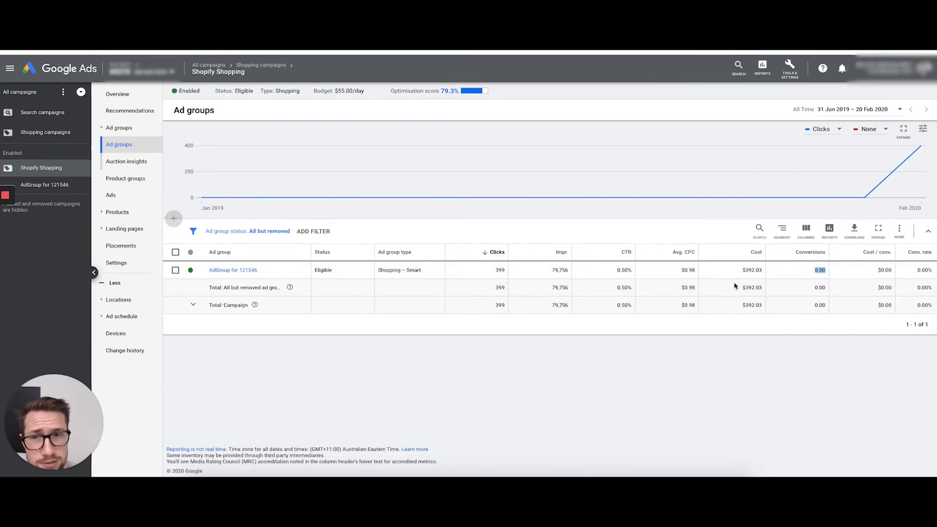
{"action": "mouse_move", "coordinate": [590, 283]}
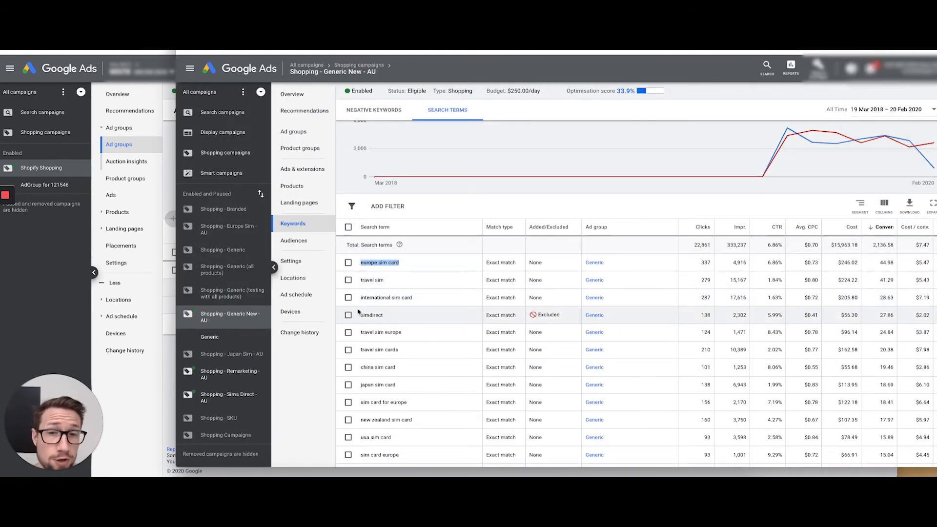
{"action": "mouse_move", "coordinate": [402, 334]}
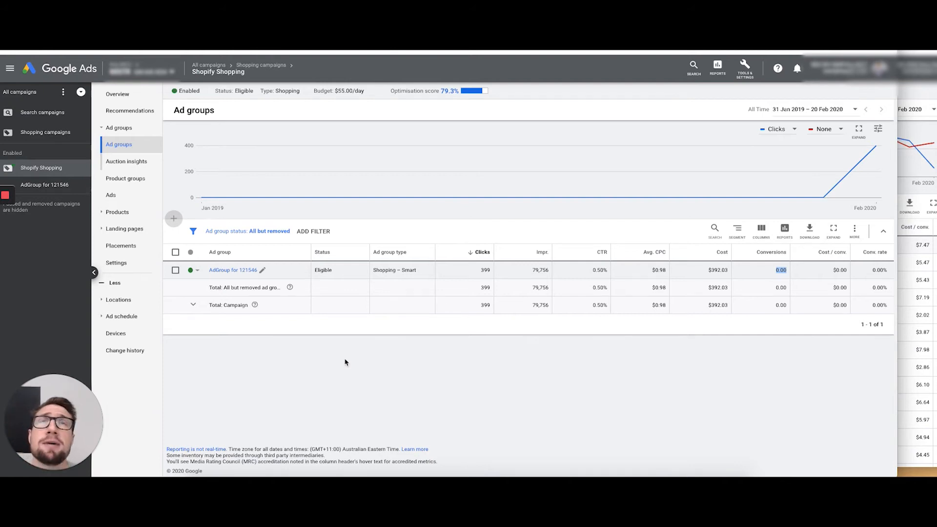
{"action": "mouse_move", "coordinate": [376, 327]}
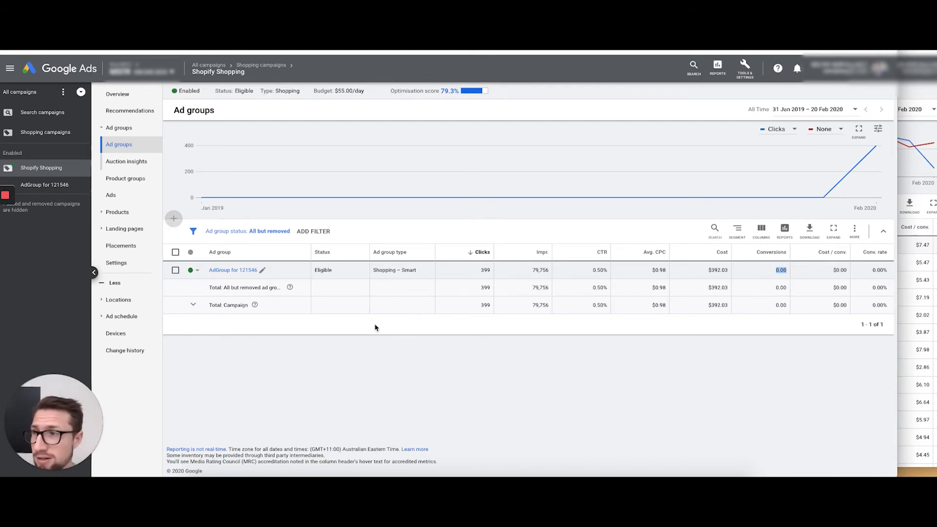
{"action": "mouse_move", "coordinate": [120, 205]}
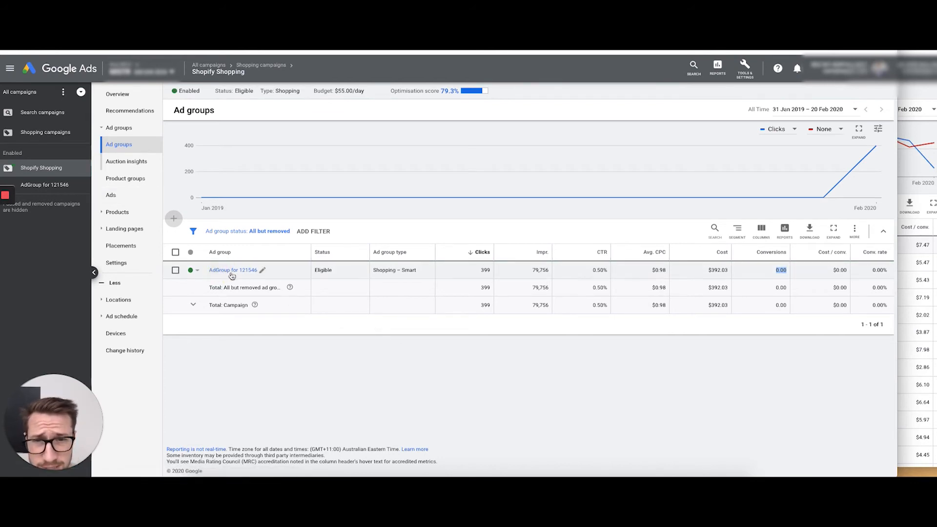
Open AdGroup for 121546's product groups, showing All products at 399 clicks and $392.03.
{"action": "left_click", "coordinate": [233, 270]}
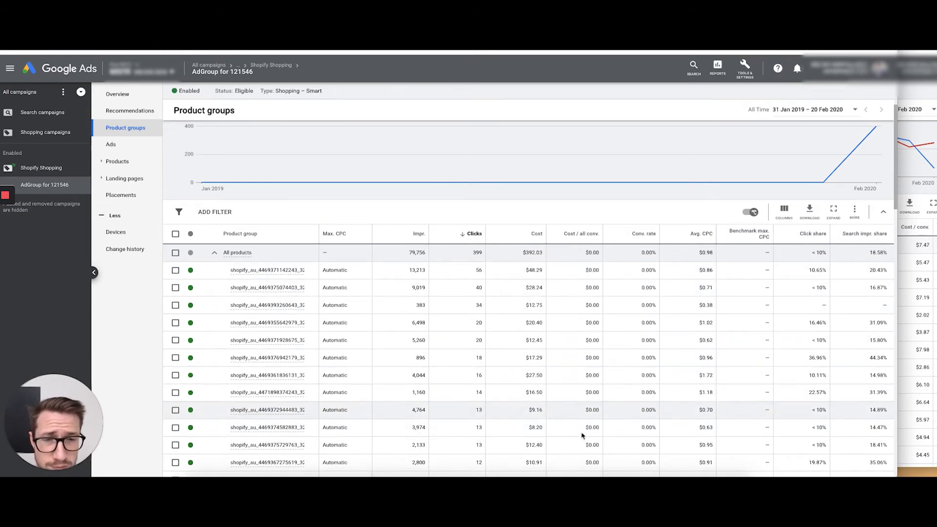
{"action": "mouse_move", "coordinate": [656, 317]}
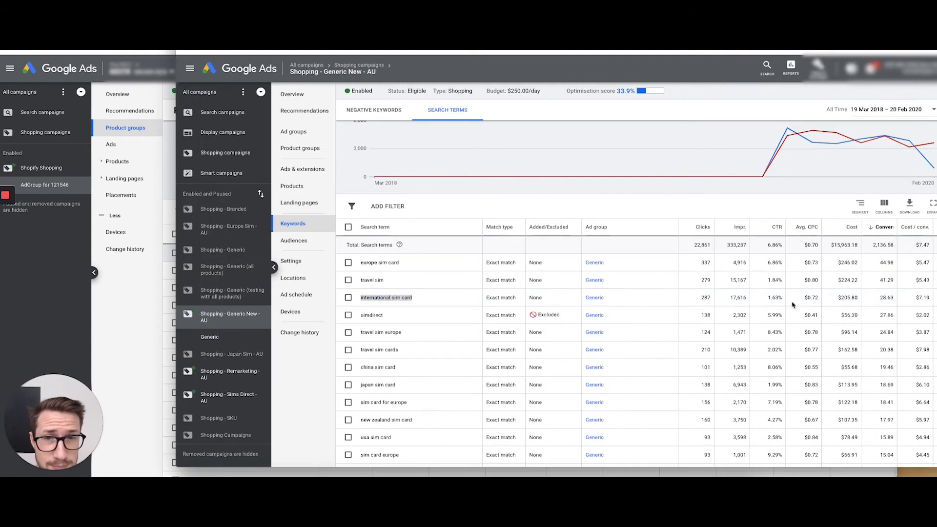
Open the Generic ad group's product groups in Shopping - Generic New - AU.
{"action": "left_click", "coordinate": [292, 186]}
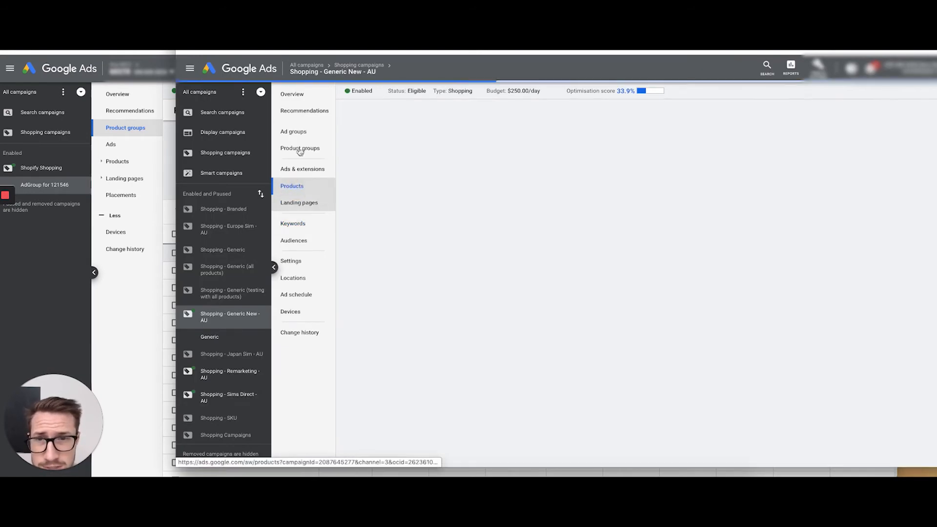
{"action": "left_click", "coordinate": [293, 131]}
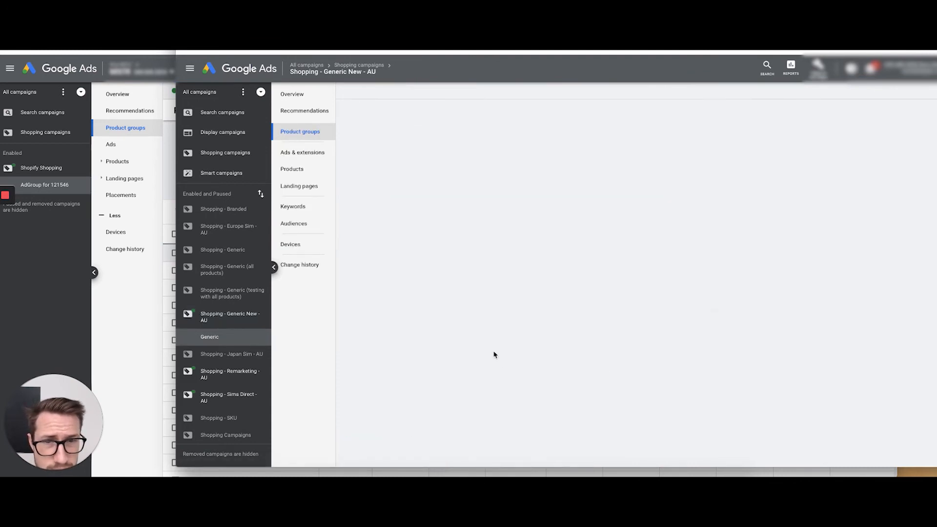
{"action": "left_click", "coordinate": [209, 336]}
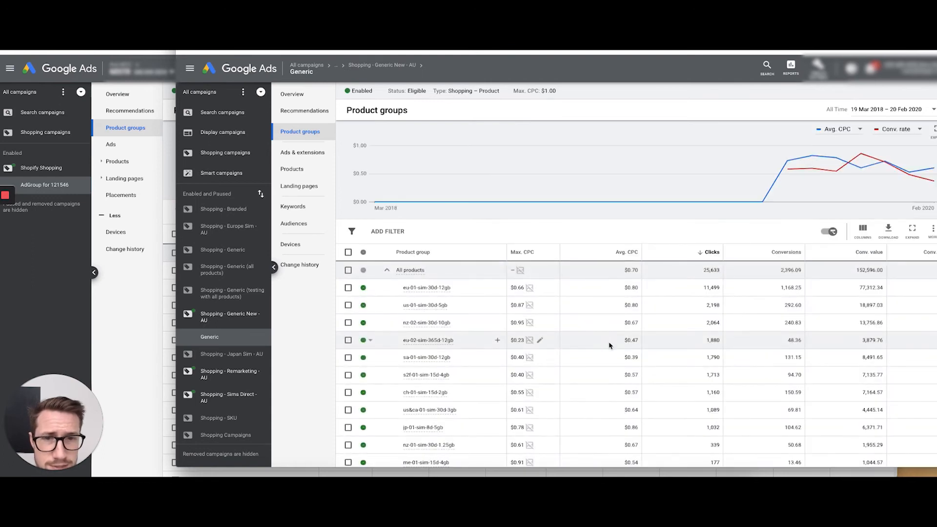
Review product group conversions and conv. value / cost, marking eu-02-sim-365d-12gb's low conversions.
{"action": "scroll", "scroll_direction": "down", "scroll_amount": 3}
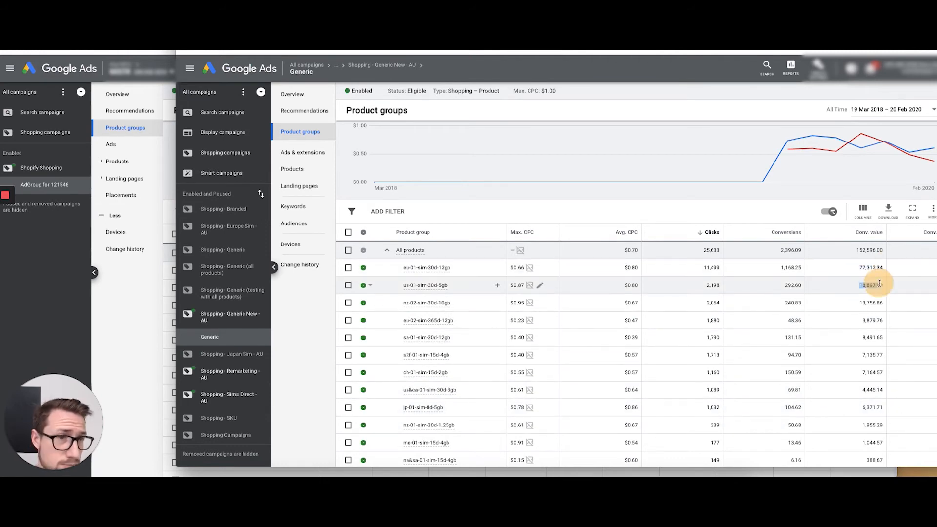
{"action": "scroll", "scroll_direction": "down", "scroll_amount": 3}
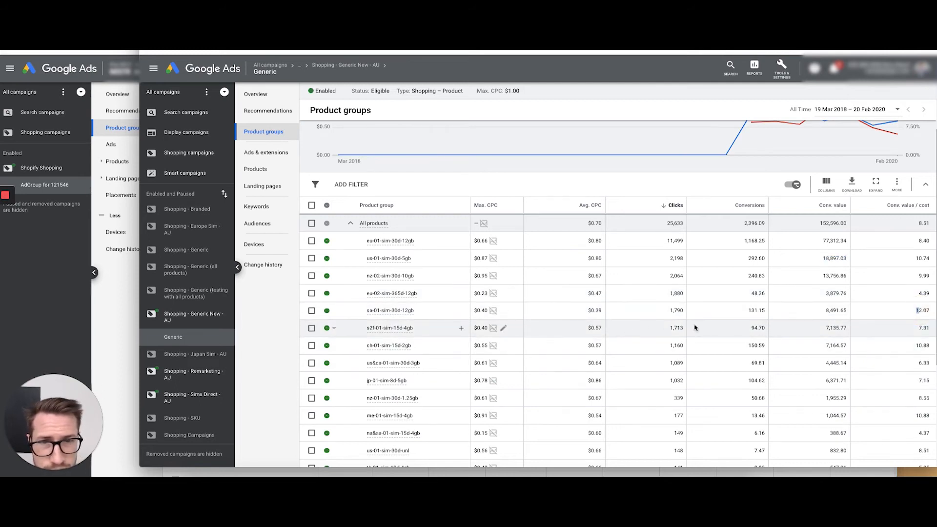
{"action": "scroll", "scroll_direction": "down", "scroll_amount": 3}
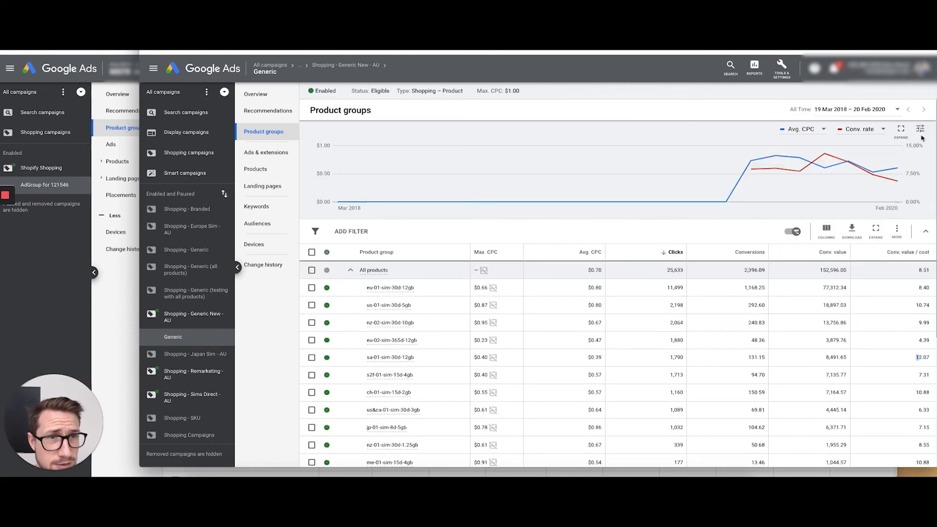
{"action": "scroll", "scroll_direction": "down", "scroll_amount": 3}
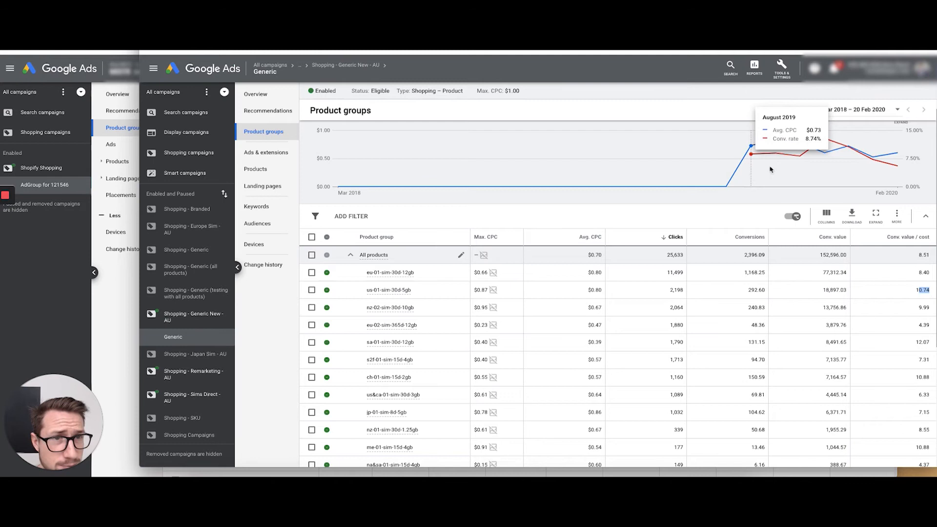
{"action": "mouse_move", "coordinate": [755, 162]}
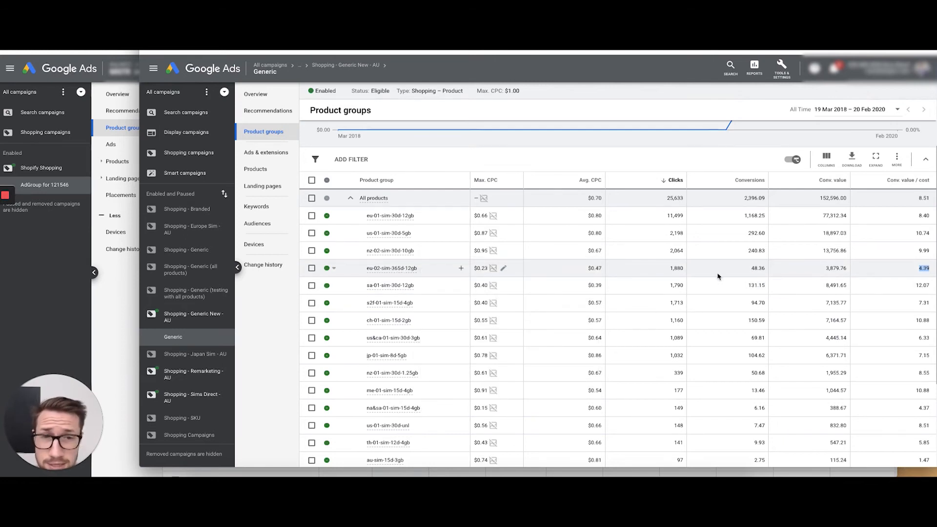
{"action": "mouse_move", "coordinate": [695, 276]}
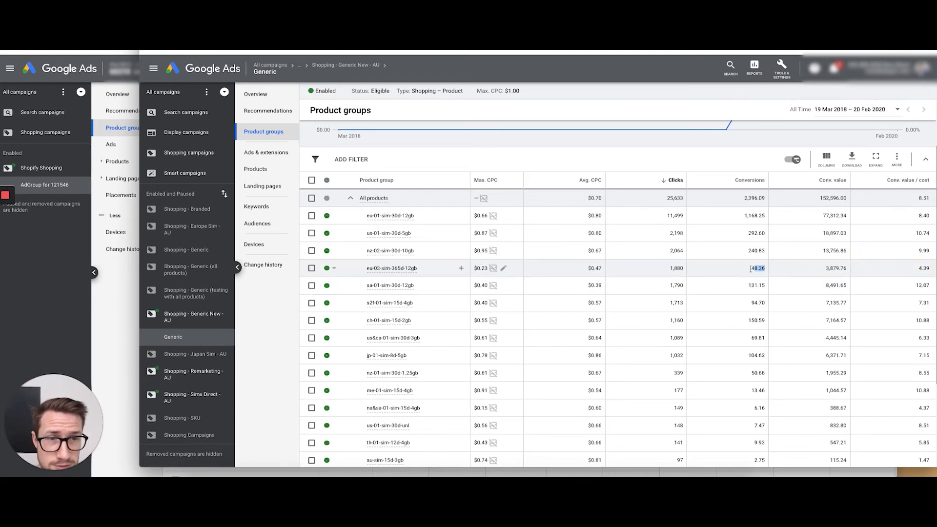
{"action": "double_click", "coordinate": [756, 268]}
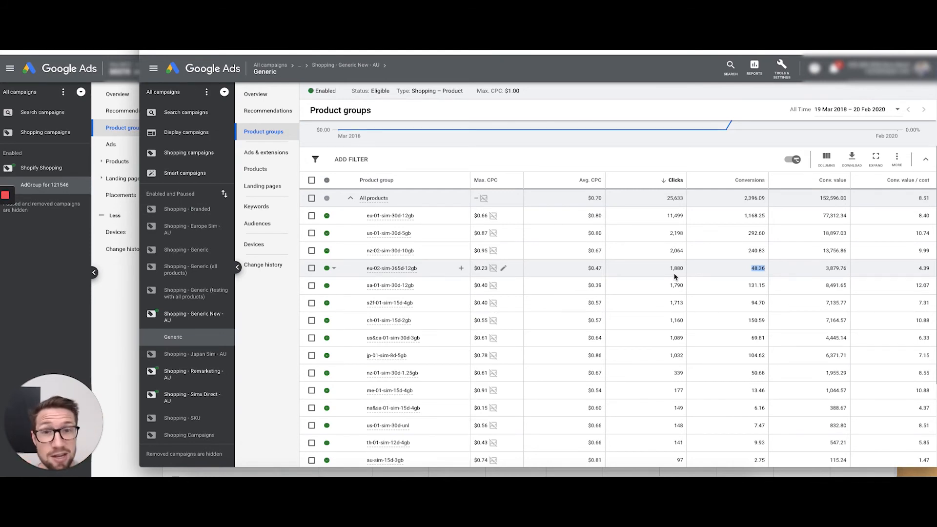
{"action": "mouse_move", "coordinate": [152, 347]}
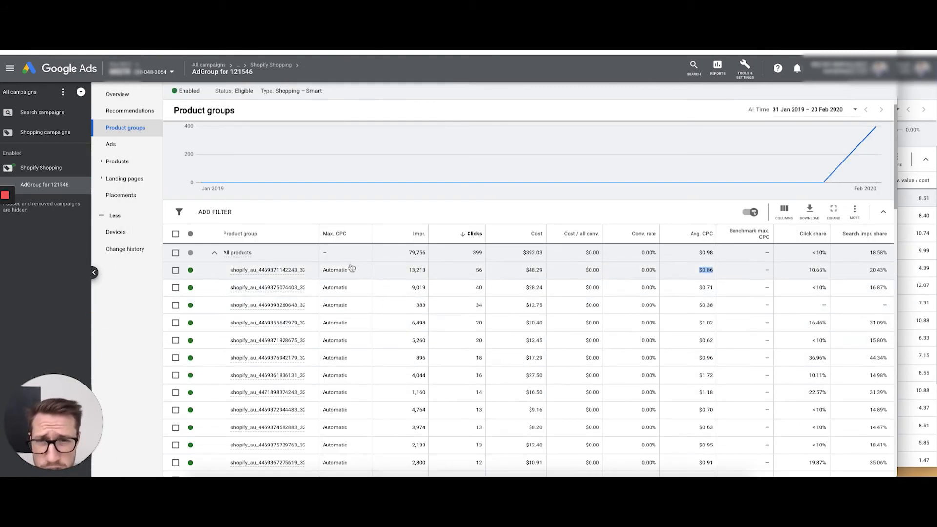
{"action": "mouse_move", "coordinate": [297, 462]}
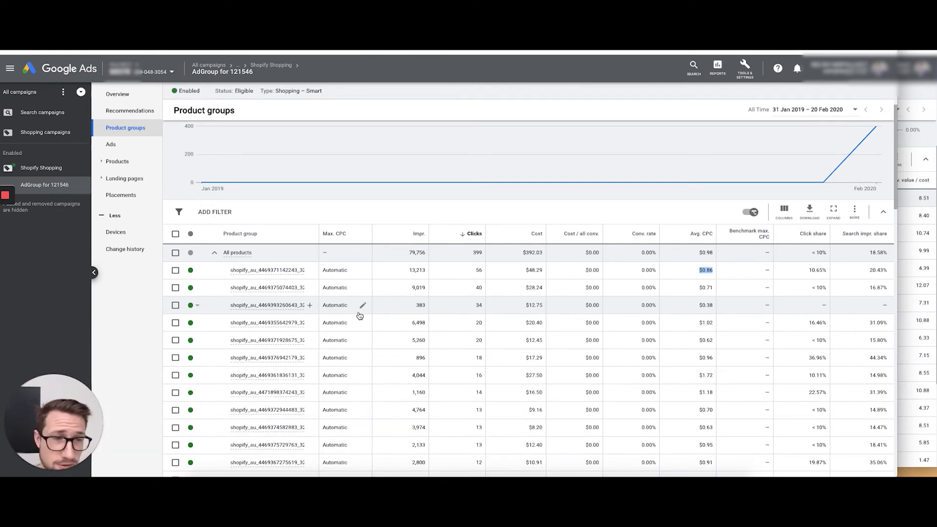
{"action": "mouse_move", "coordinate": [362, 311]}
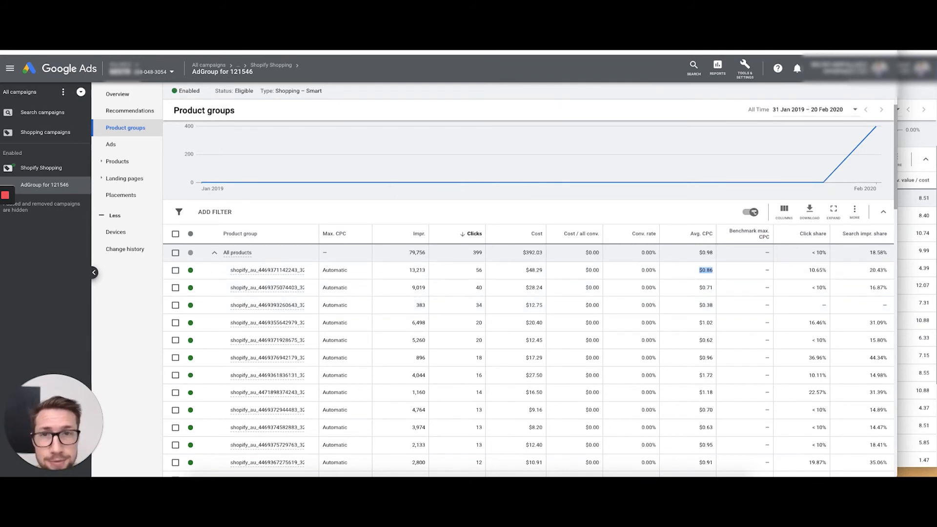
{"action": "mouse_move", "coordinate": [458, 171]}
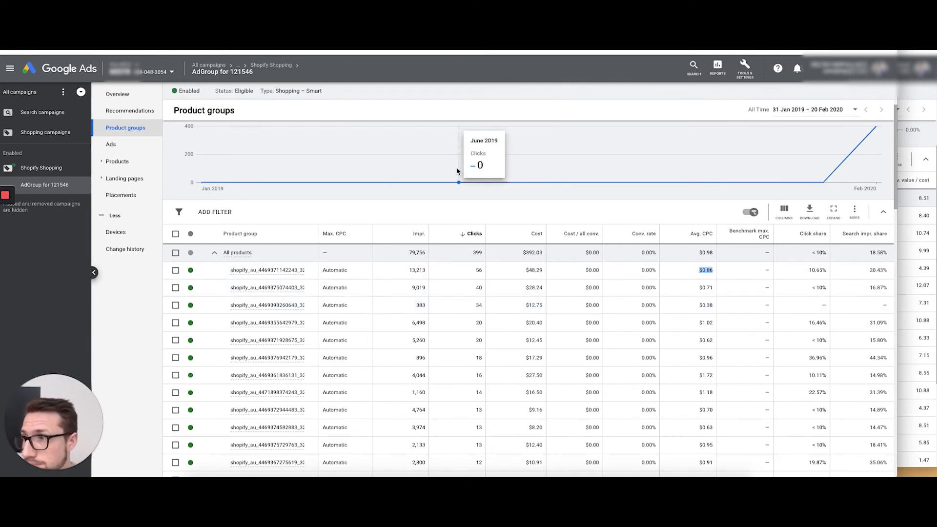
{"action": "mouse_move", "coordinate": [126, 179]}
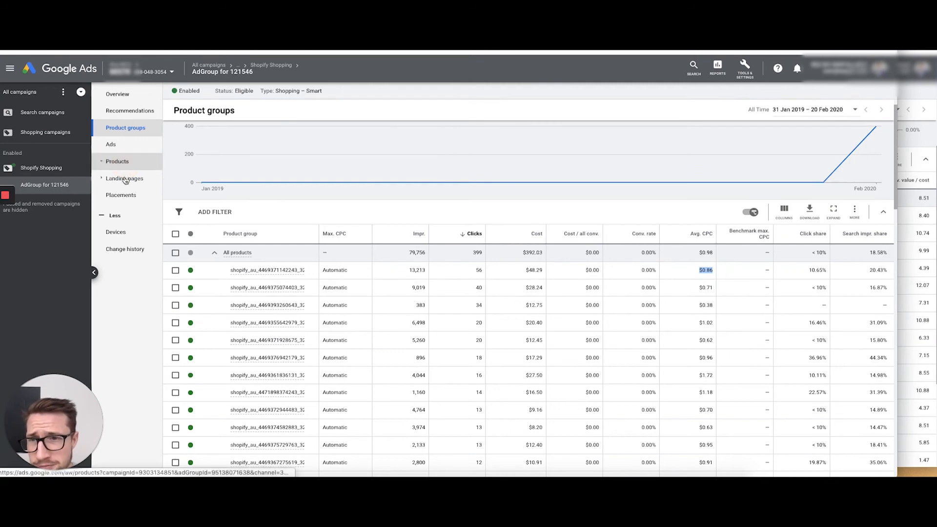
Browse the ad group's product list of travel SIM cards, all ready to serve.
{"action": "left_click", "coordinate": [117, 161]}
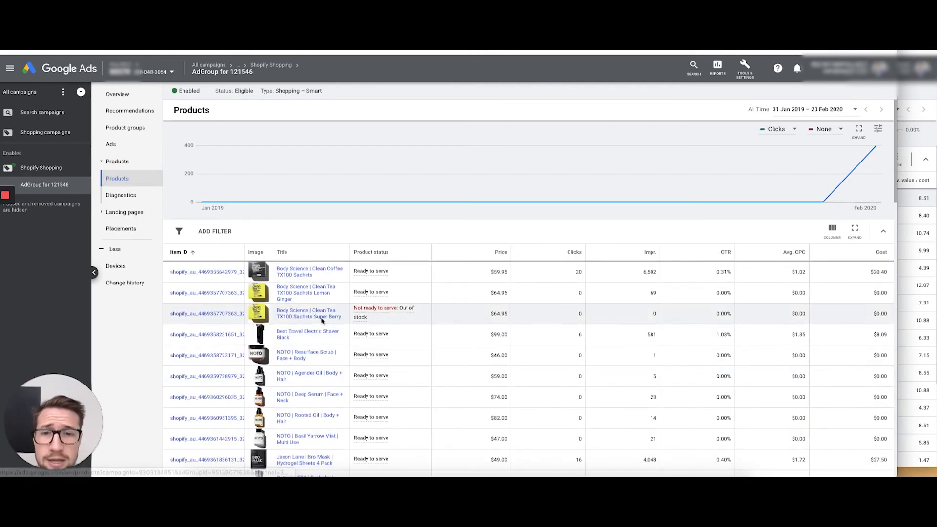
{"action": "scroll", "scroll_direction": "down", "scroll_amount": 3}
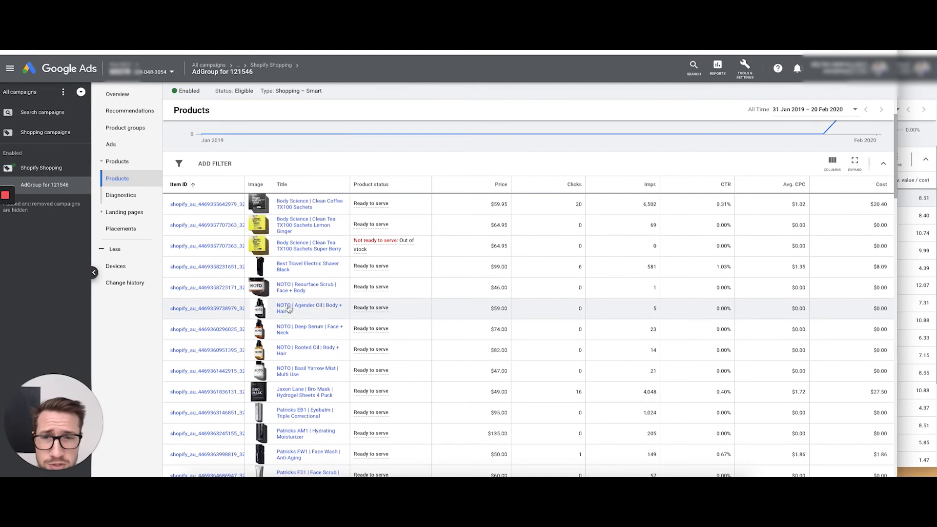
{"action": "scroll", "scroll_direction": "down", "scroll_amount": 3}
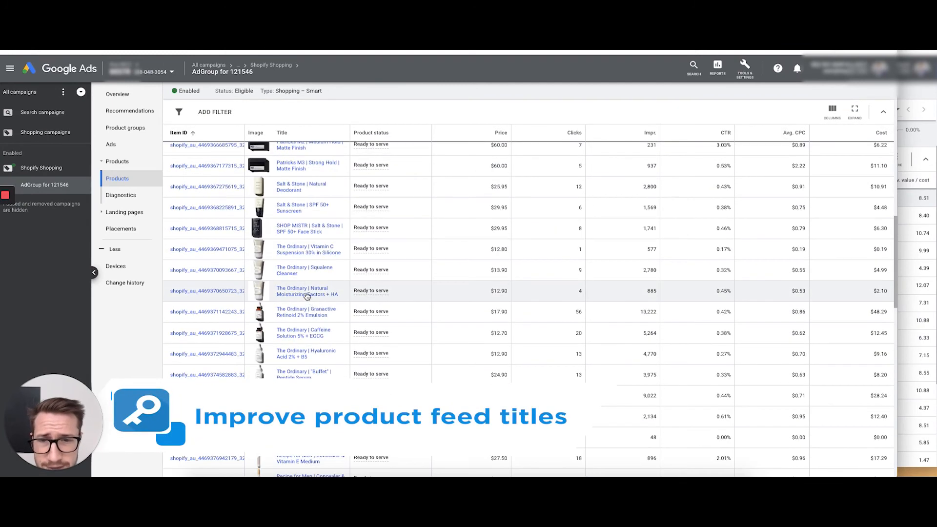
{"action": "scroll", "scroll_direction": "down", "scroll_amount": 3}
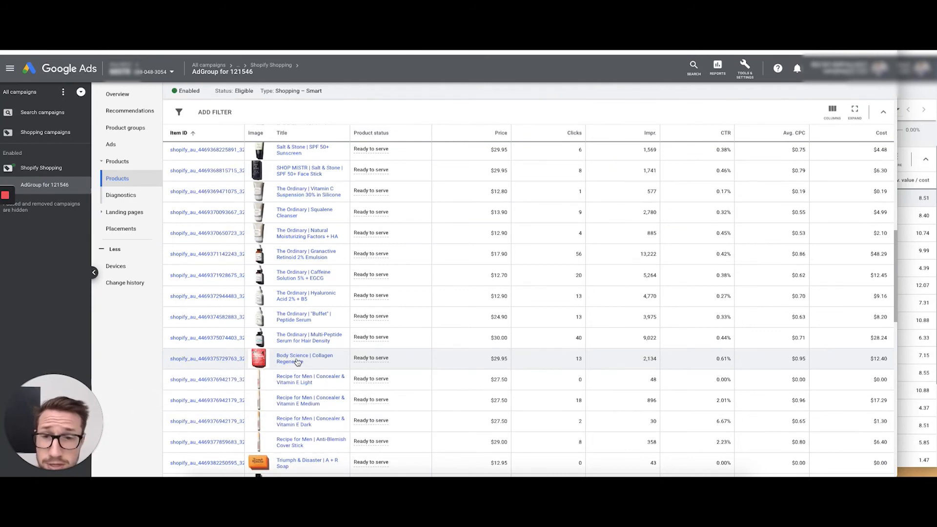
{"action": "scroll", "scroll_direction": "down", "scroll_amount": 3}
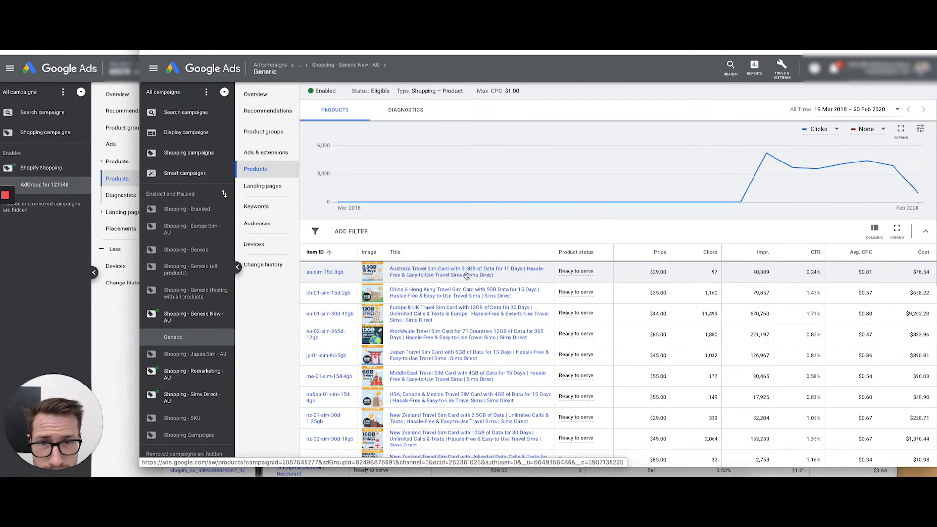
{"action": "mouse_move", "coordinate": [421, 281]}
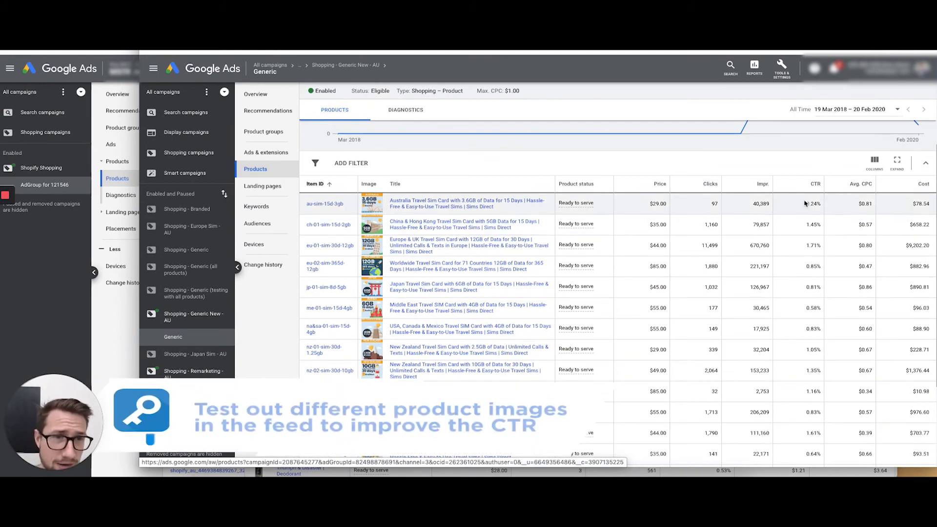
Scroll through the Generic ad group's SIM product titles and CTR (0.24%–1.71%).
{"action": "scroll", "scroll_direction": "down", "scroll_amount": 3}
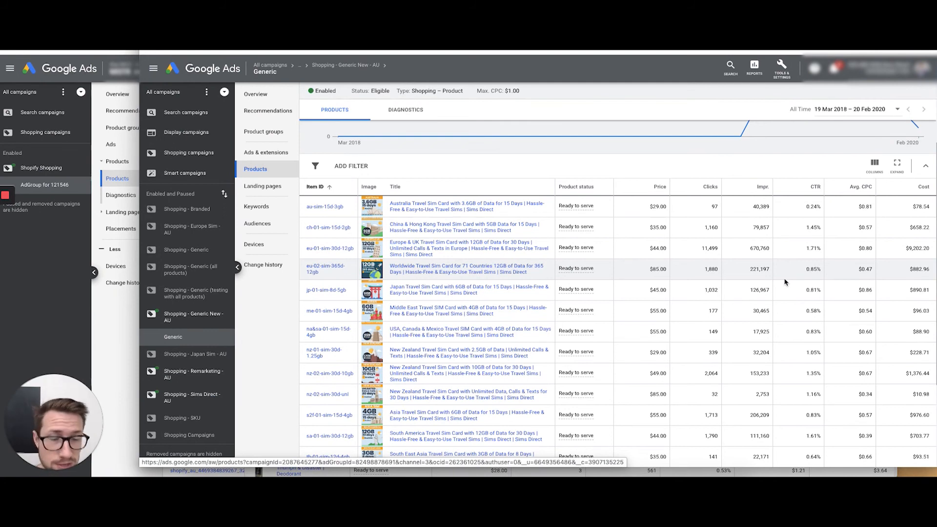
{"action": "mouse_move", "coordinate": [783, 283]}
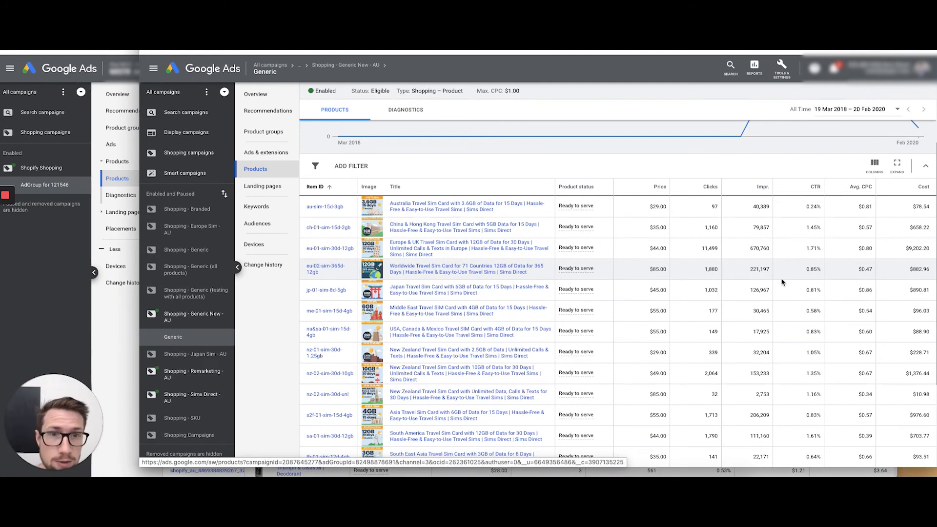
{"action": "mouse_move", "coordinate": [107, 330]}
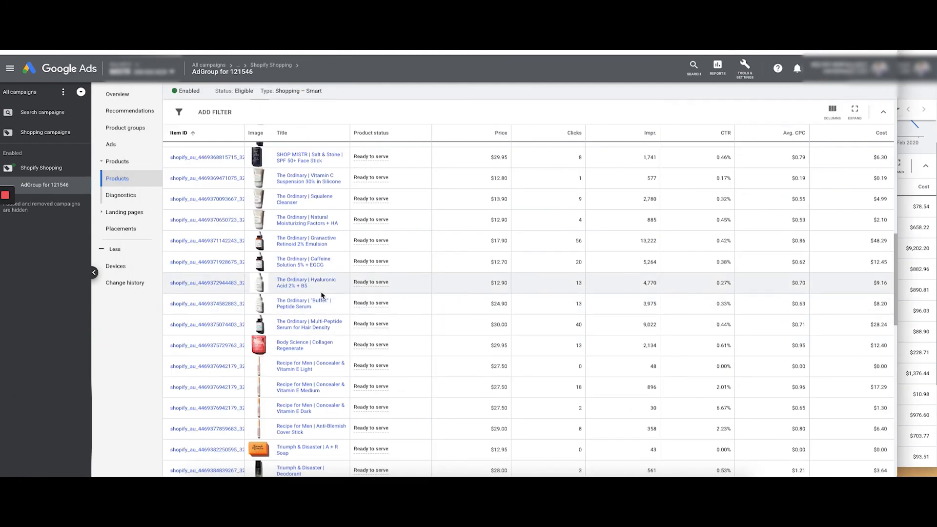
{"action": "mouse_move", "coordinate": [161, 401]}
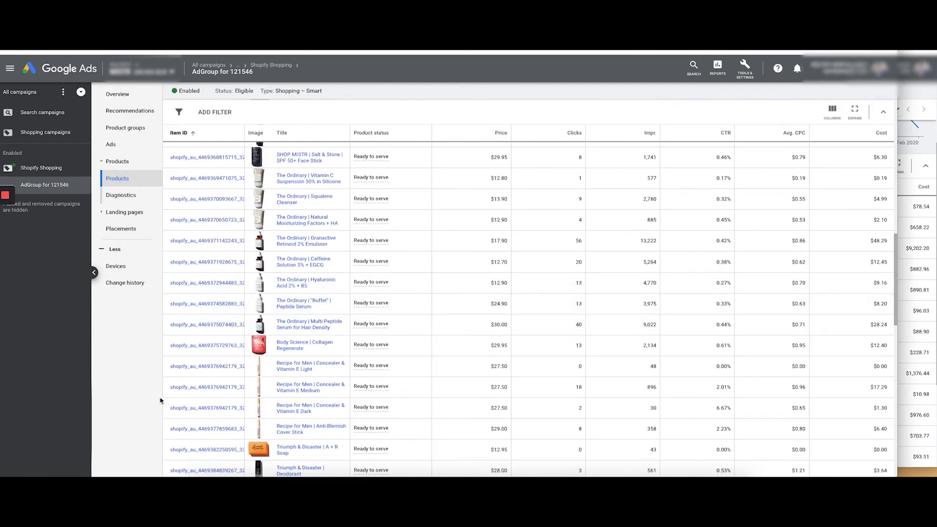
{"action": "scroll", "scroll_direction": "down", "scroll_amount": 3}
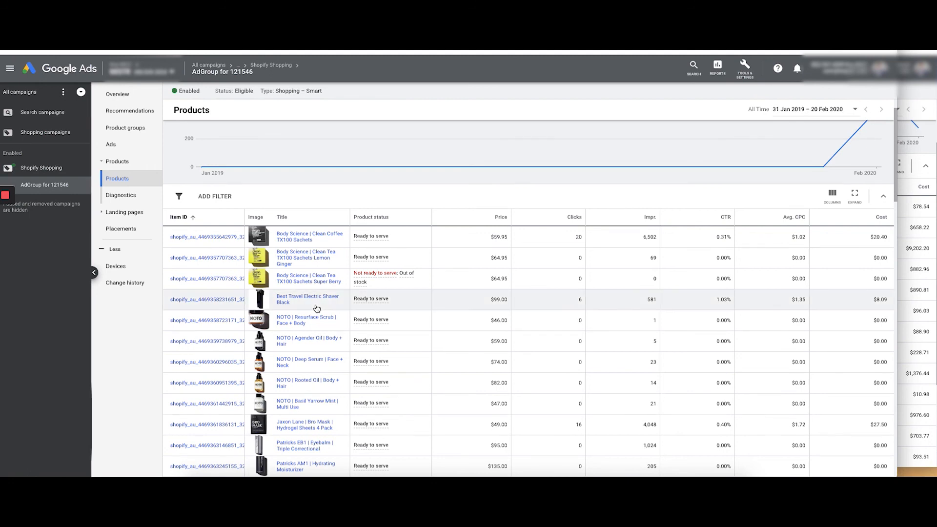
{"action": "mouse_move", "coordinate": [315, 298]}
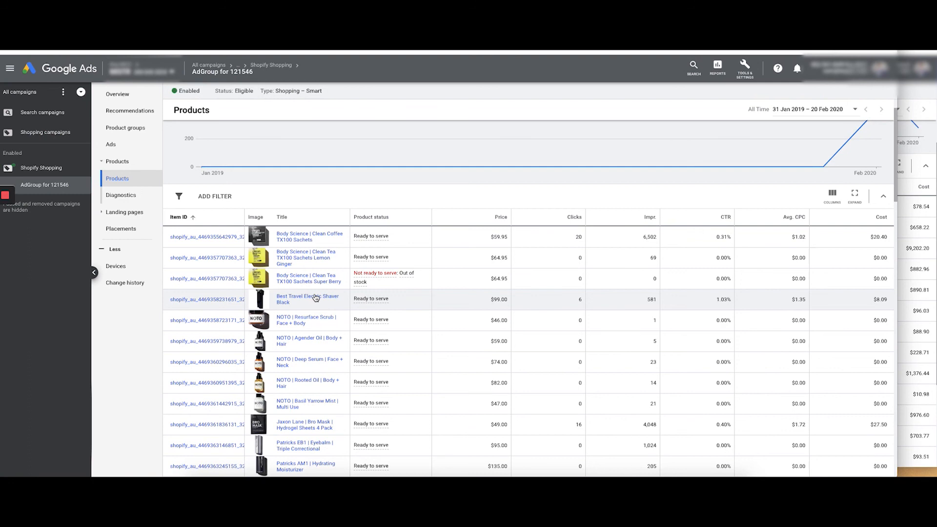